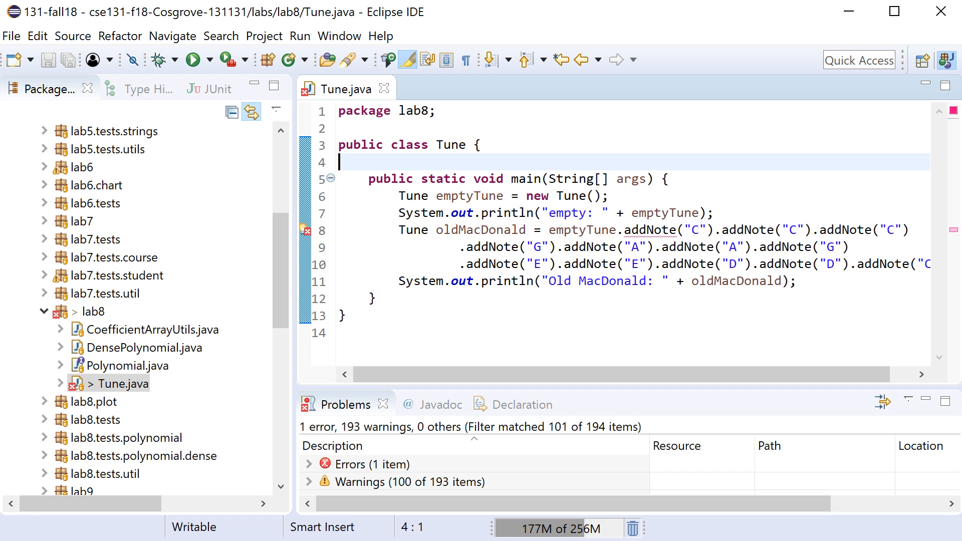
mouse_move(458, 156)
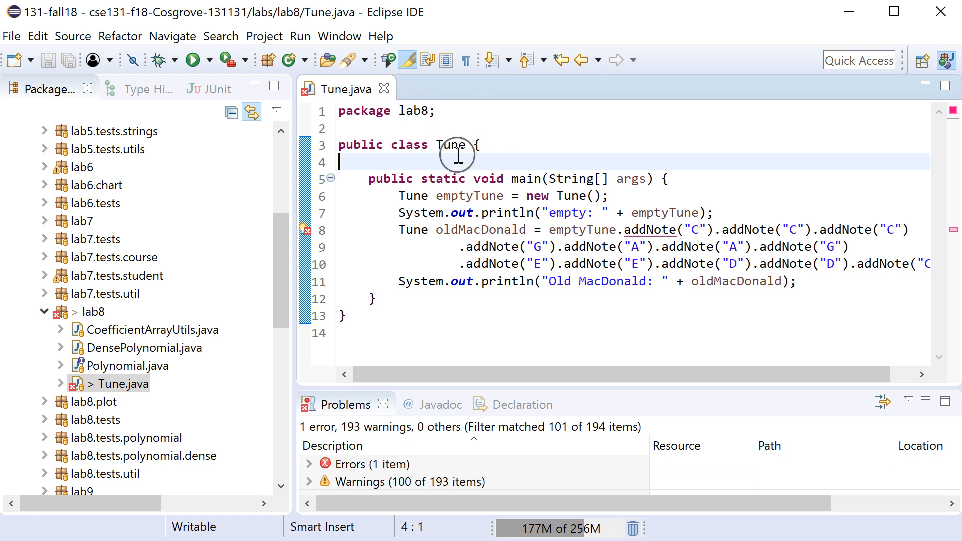
mouse_move(460, 140)
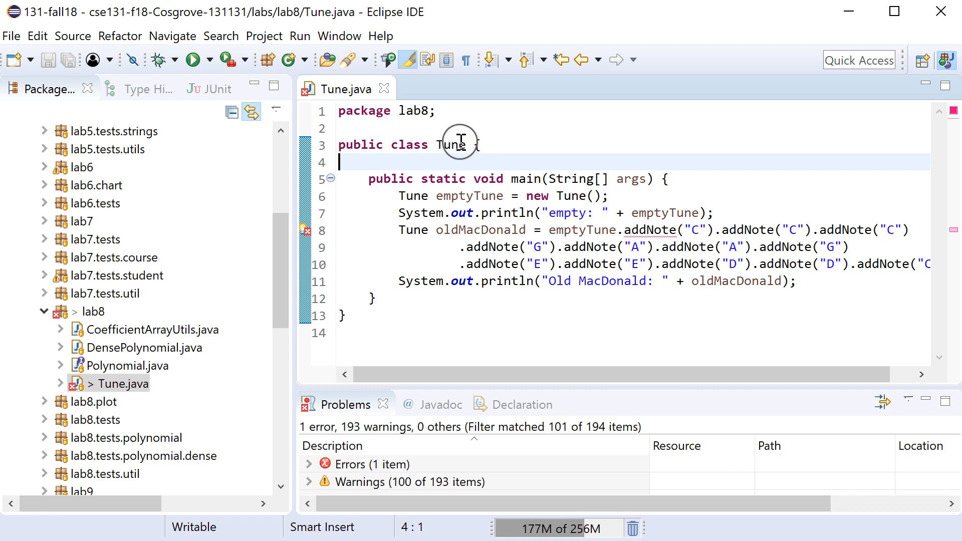
mouse_move(410, 195)
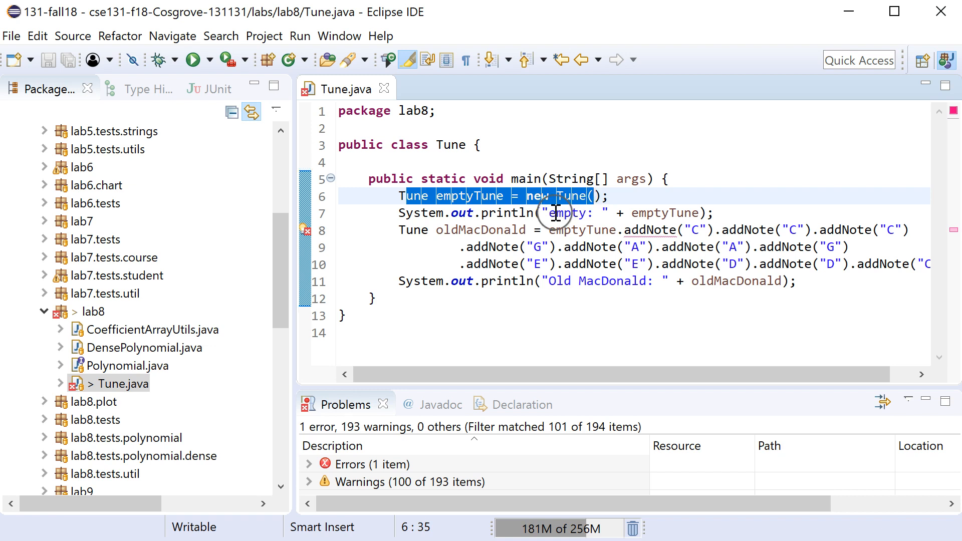
Step: Declare a private final String notes field in the Tune class
click(571, 214)
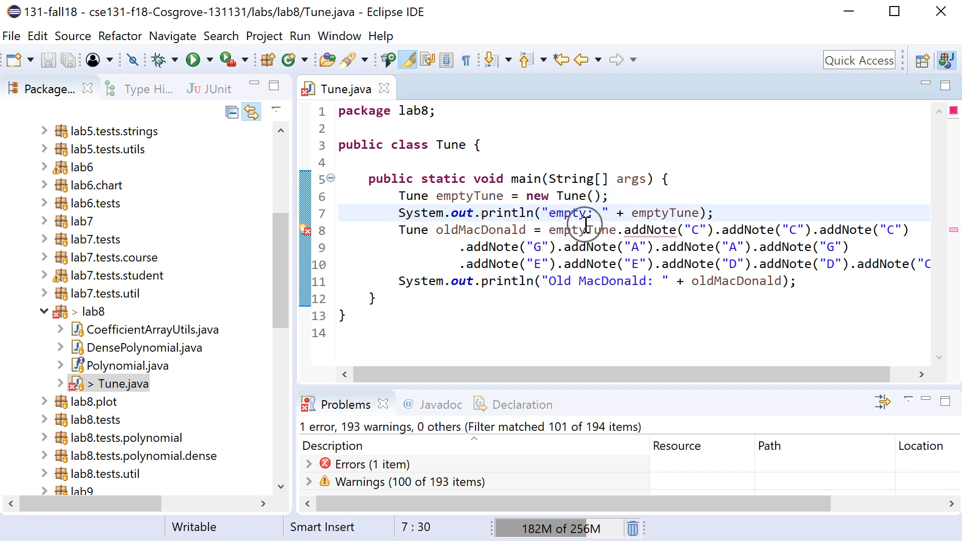
mouse_move(750, 225)
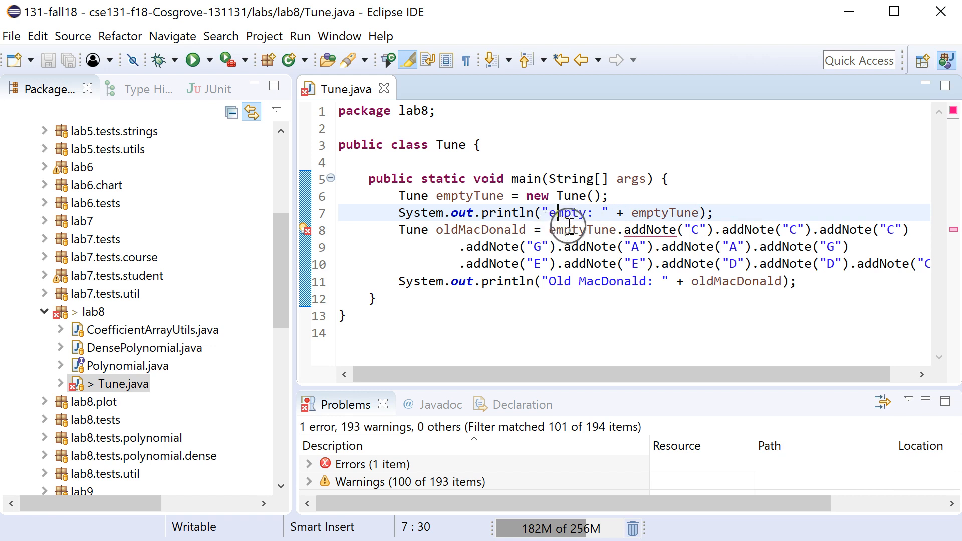
mouse_move(890, 265)
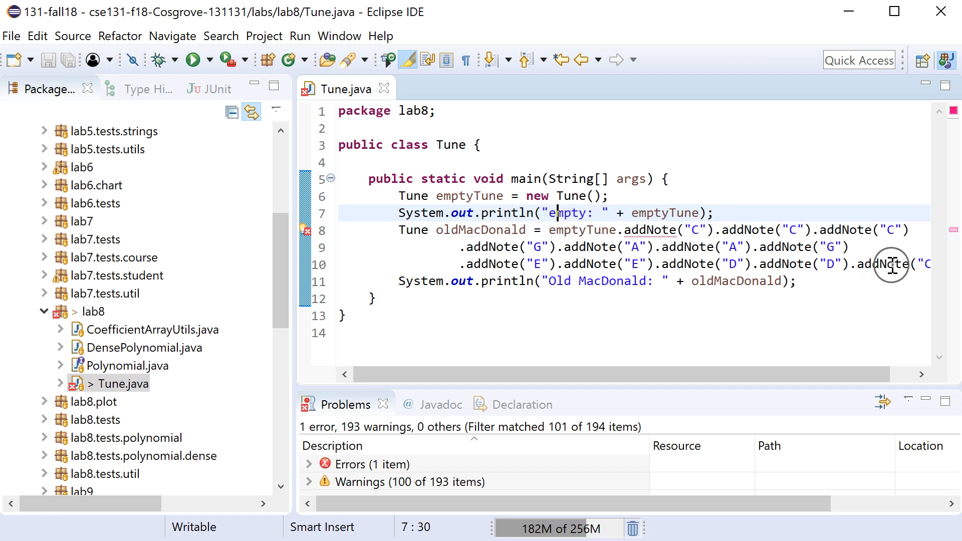
mouse_move(568, 246)
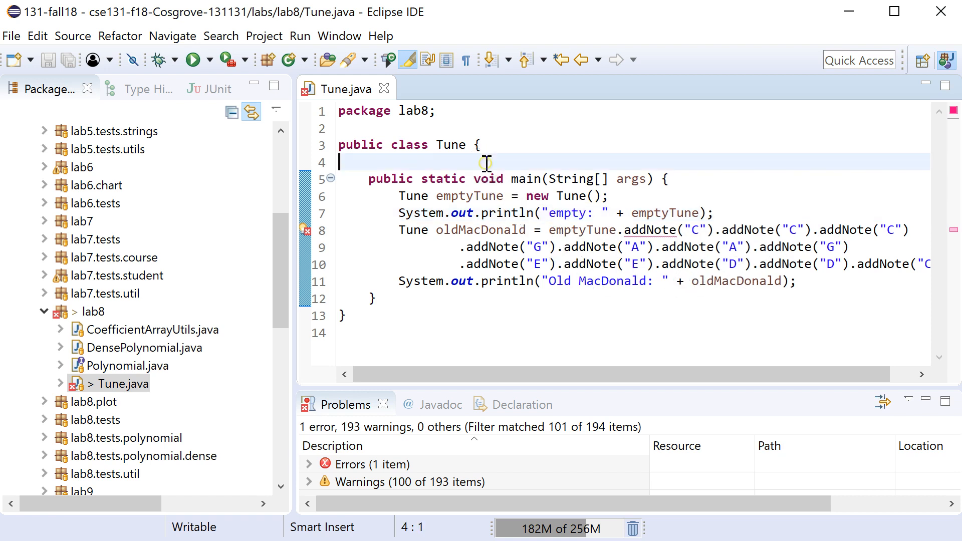
text(PR)
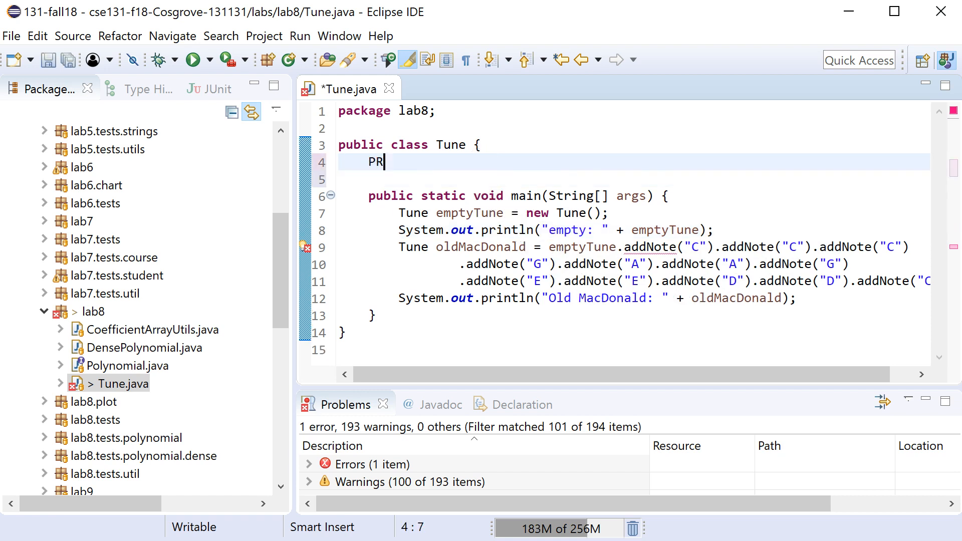
text(private final Str)
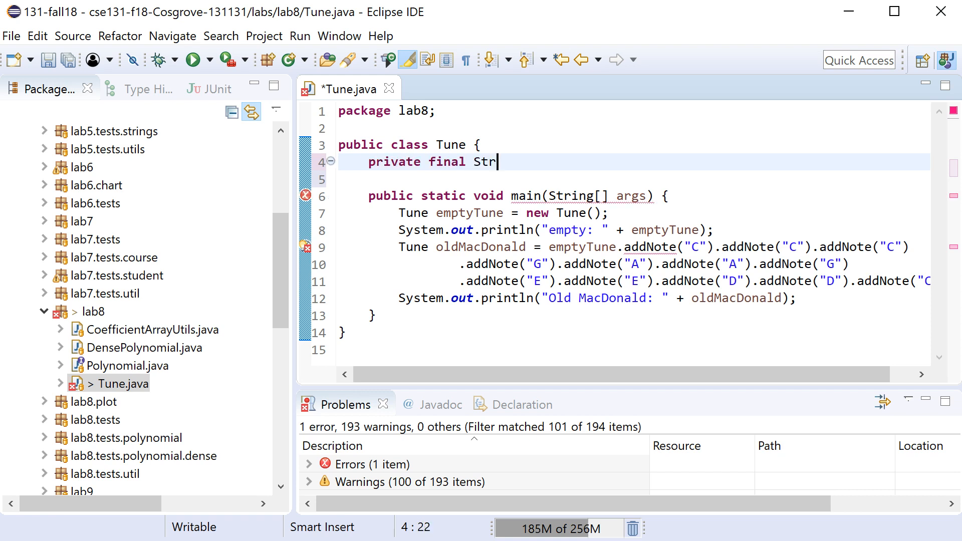
text(ing)
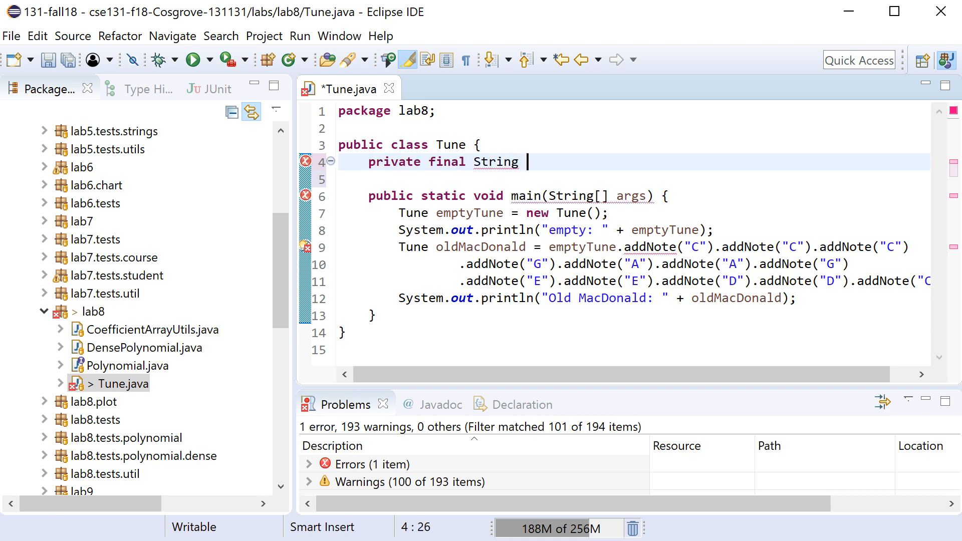
text(n)
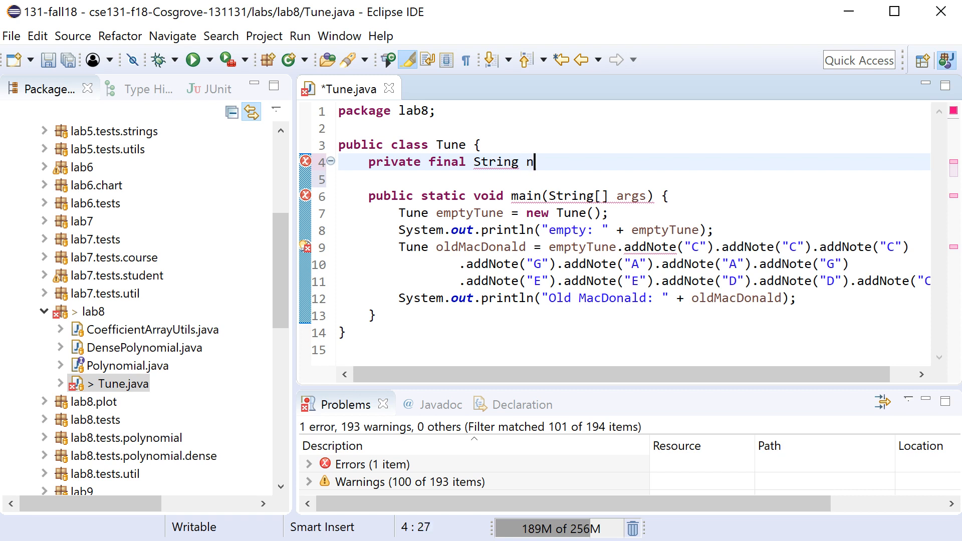
text(otes;)
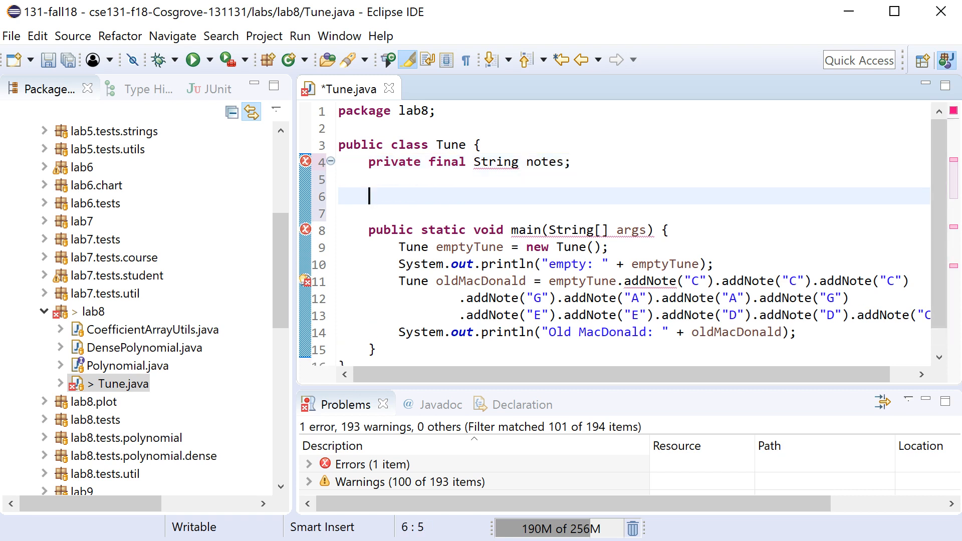
Step: Add a public Tune() constructor setting this.notes to "" and begin a toString override
text(pu)
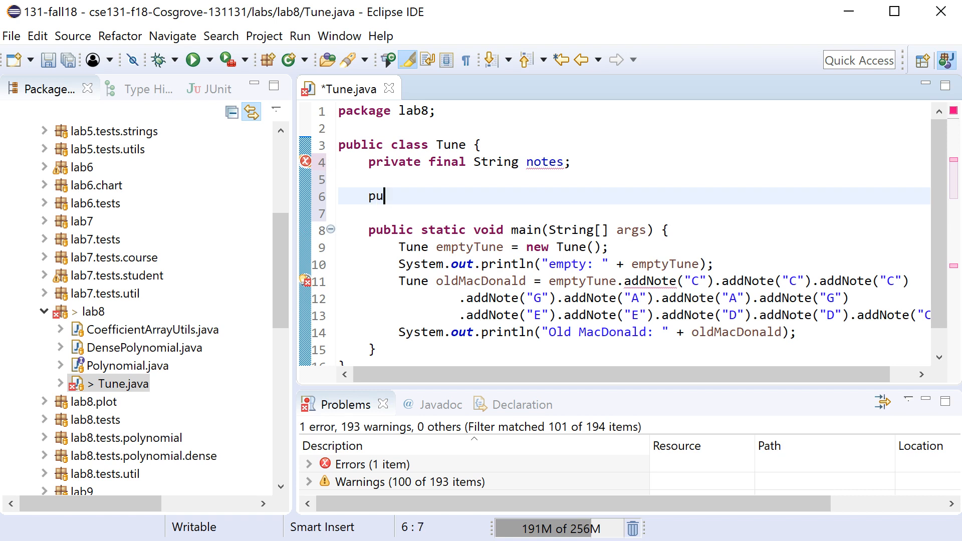
text(blic Tun)
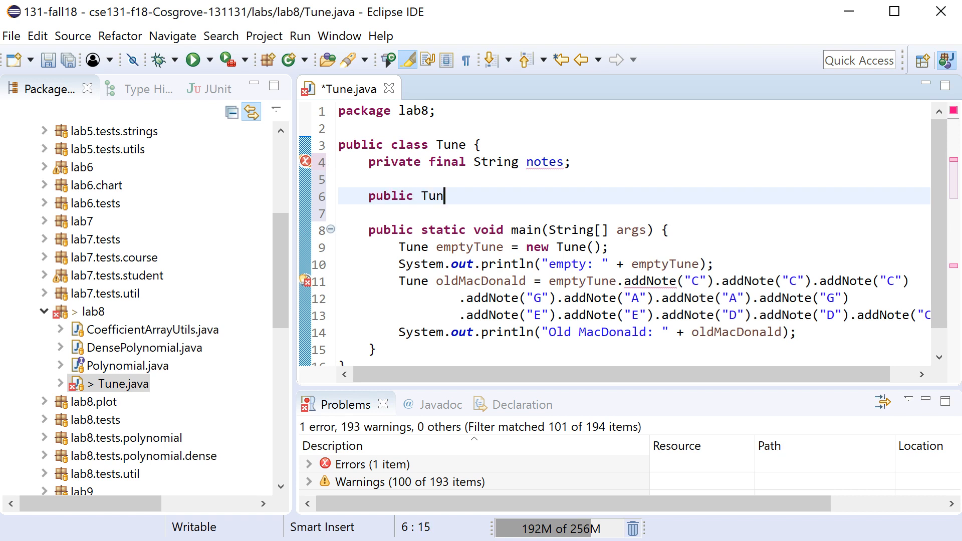
text(e)
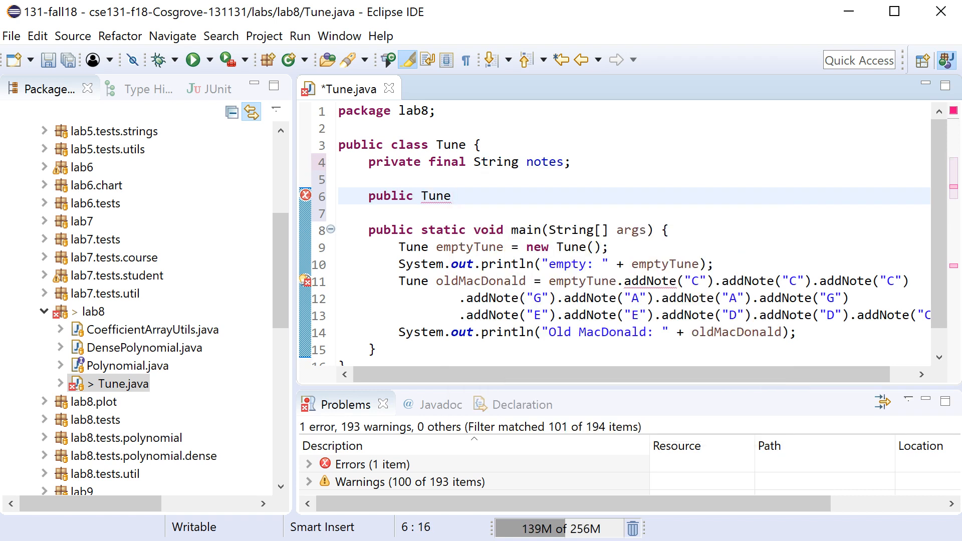
text(() {)
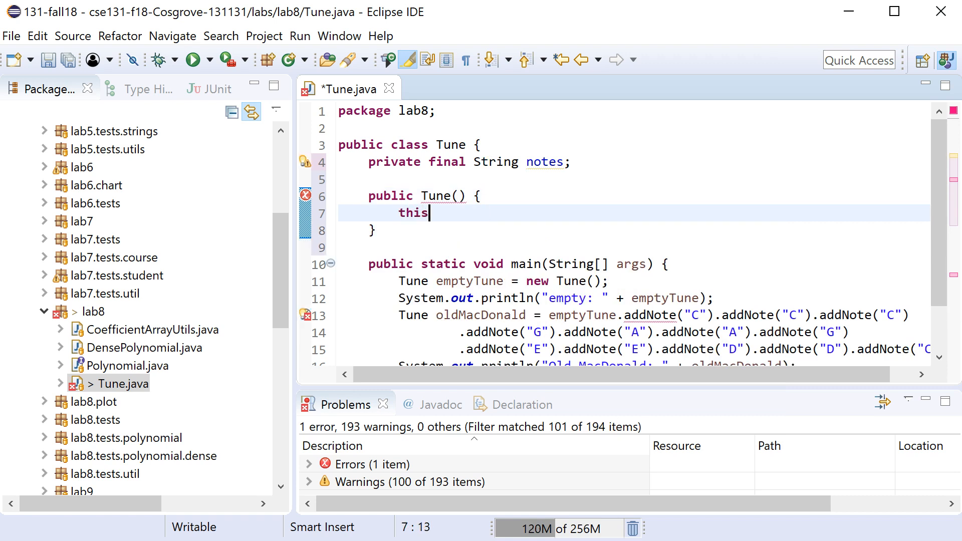
text(.notes = ')
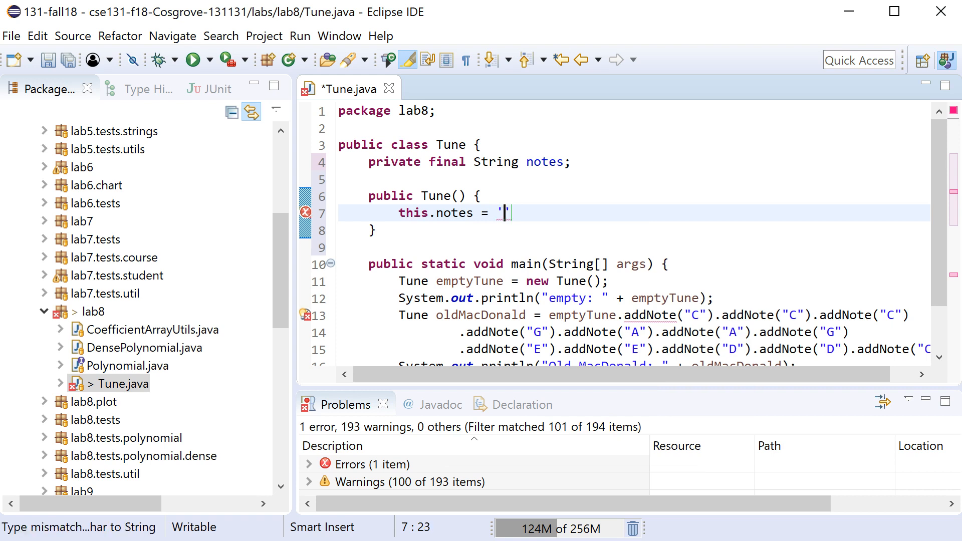
text(";)
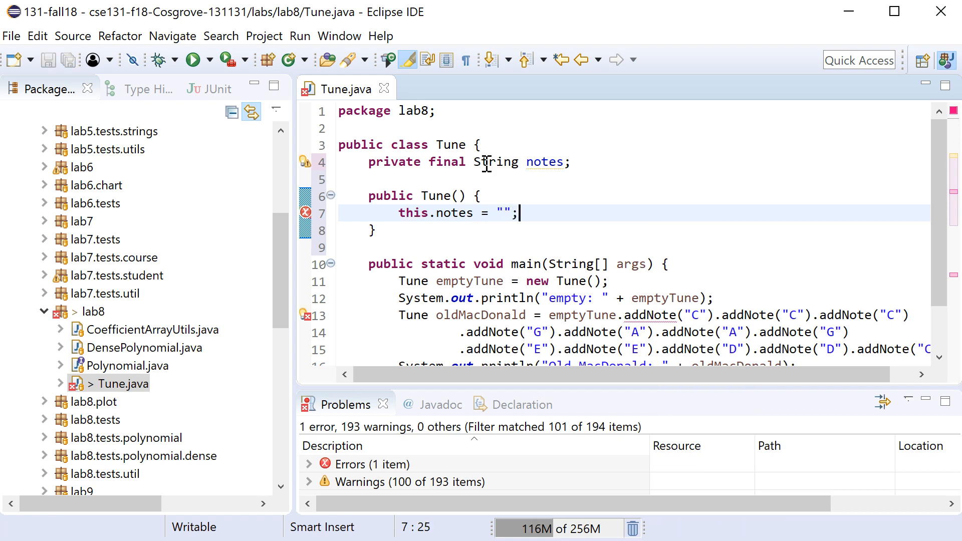
text(toString() {)
text(@Override)
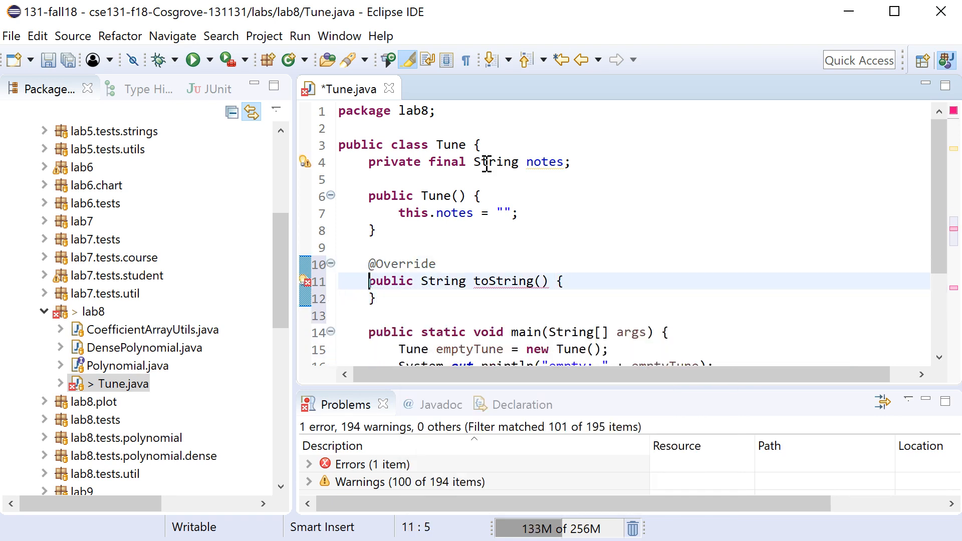
click(560, 281)
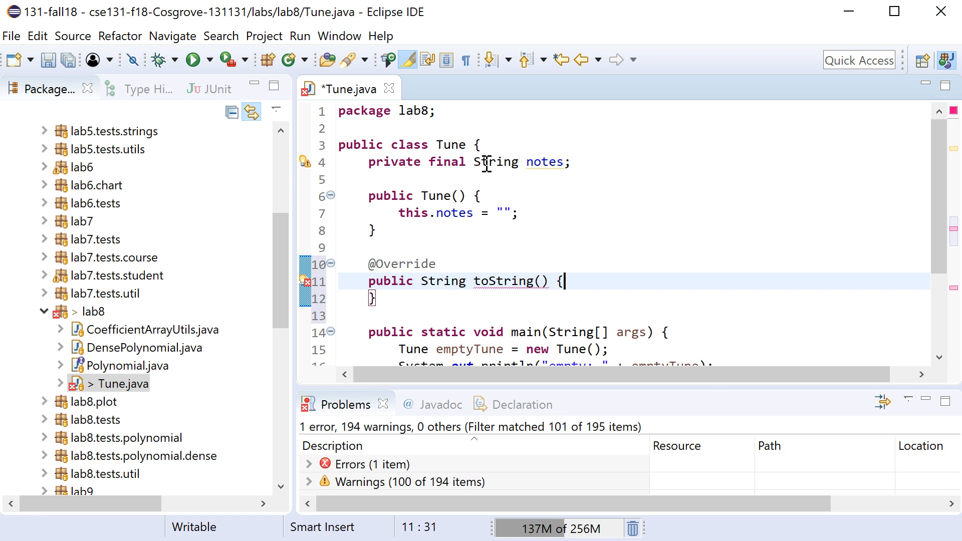
text(this.notes)
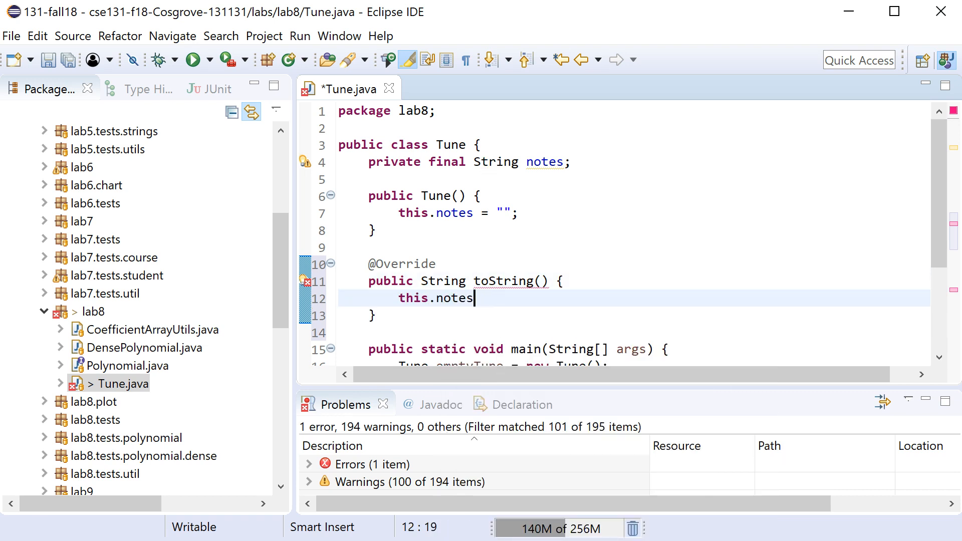
text(;)
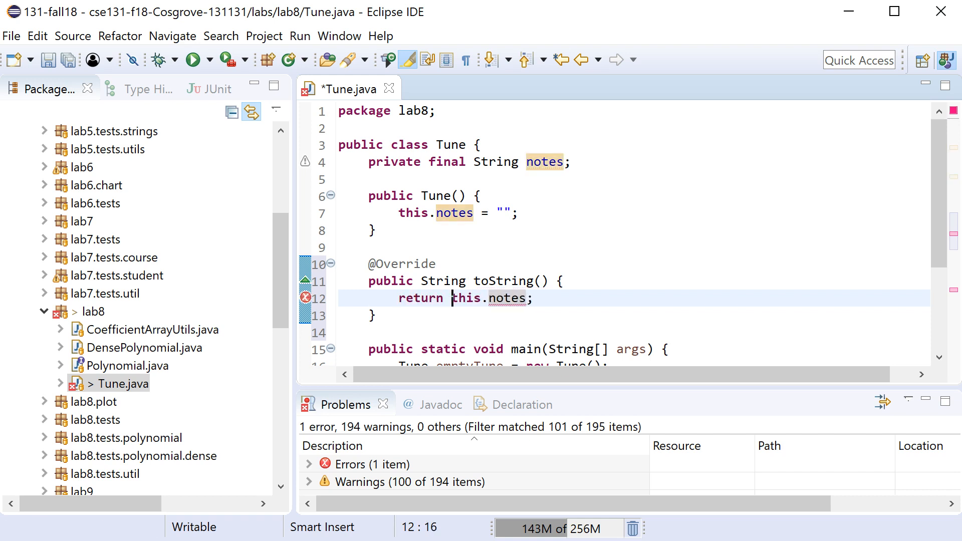
key(Ctrl+s)
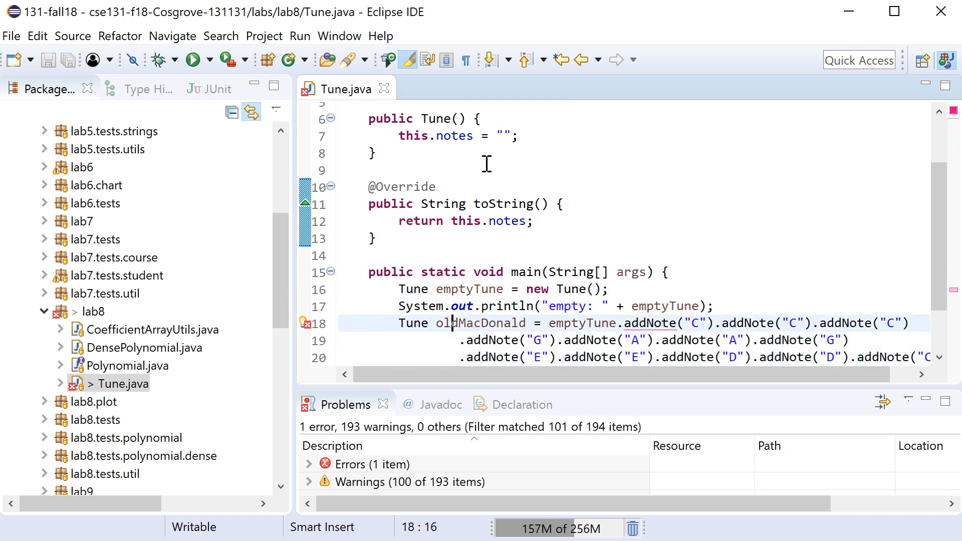
double_click(481, 323)
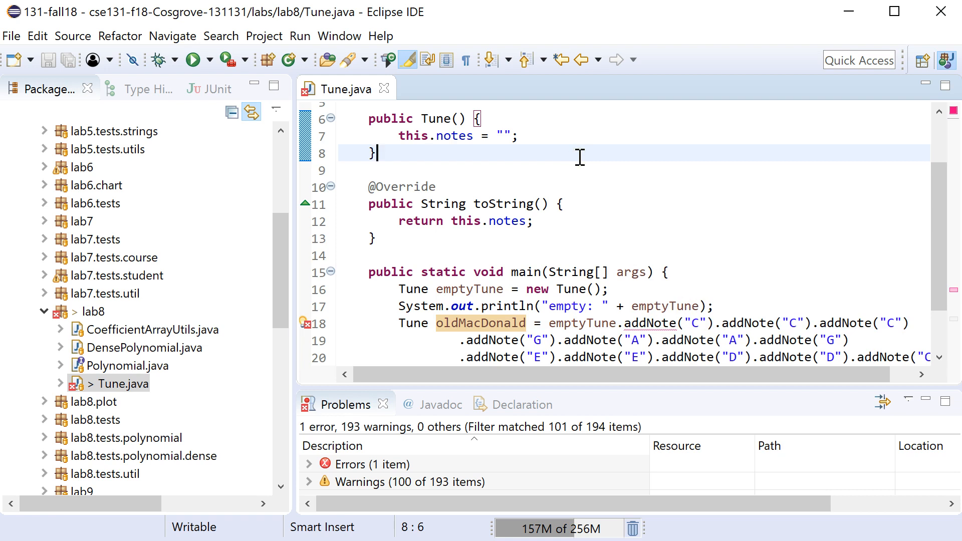
mouse_move(798, 323)
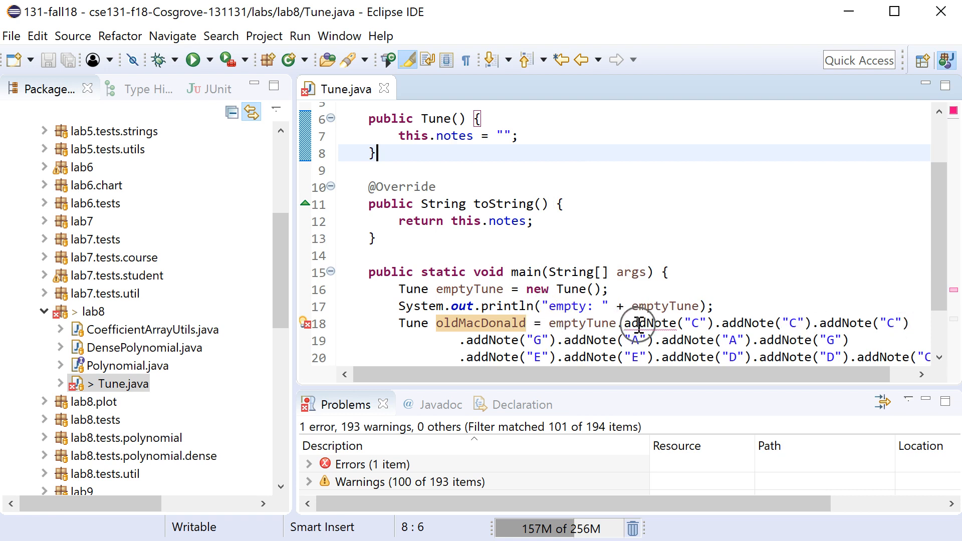
mouse_move(509, 158)
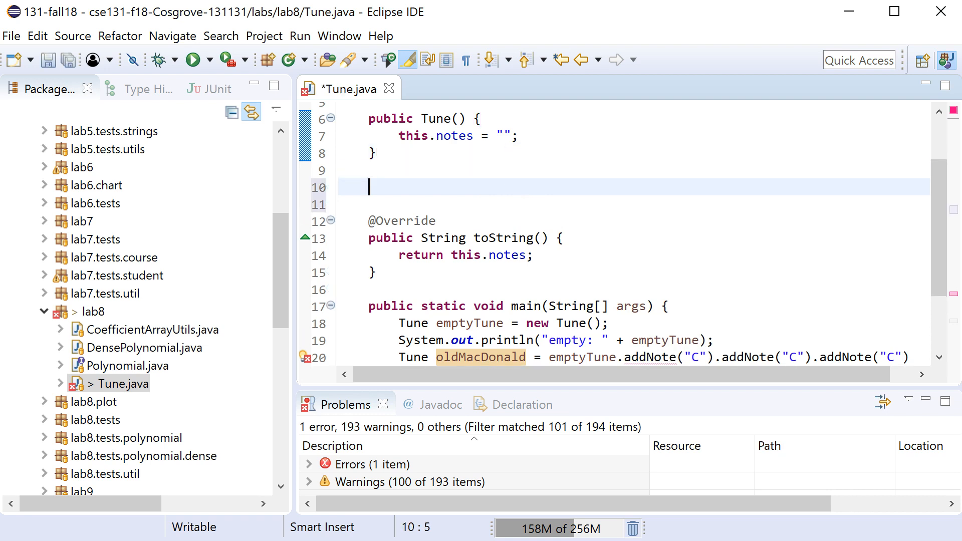
Step: Start a public Tune addNote(String note) method building notesPrime from this.notes + note
text(public)
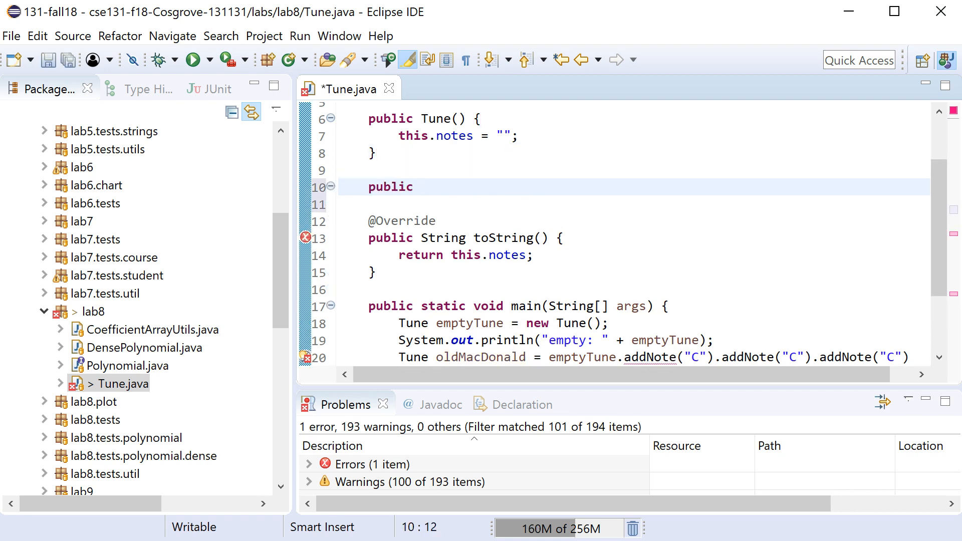
text(T)
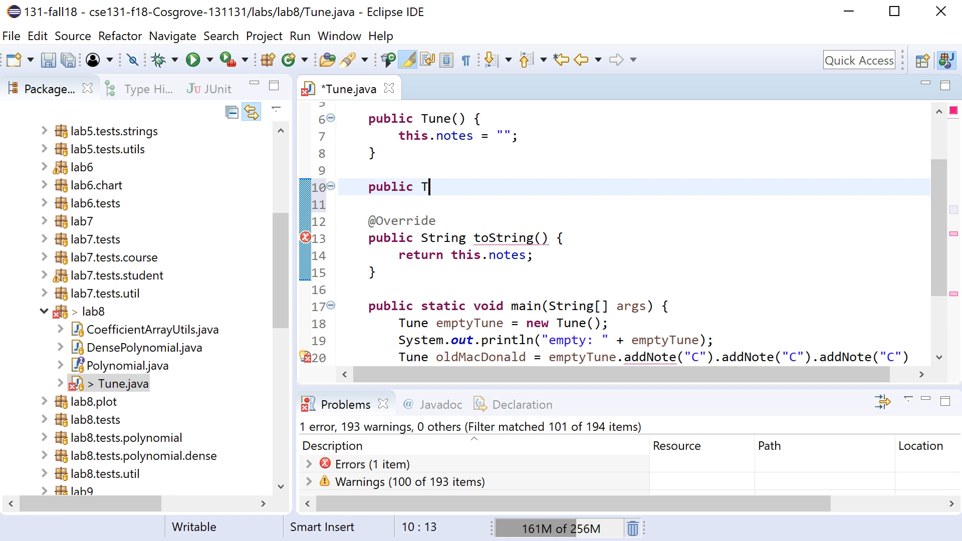
text(une ad)
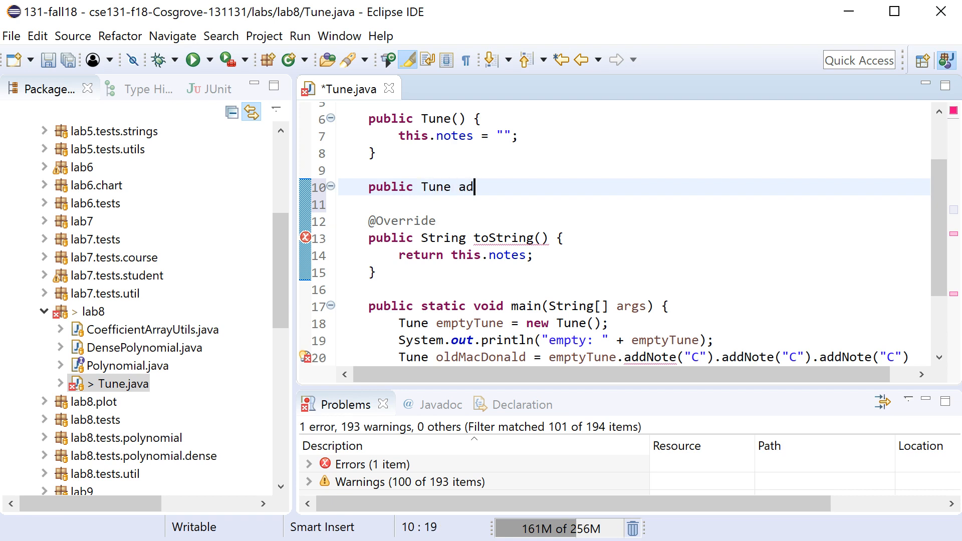
text(dNote(String note)
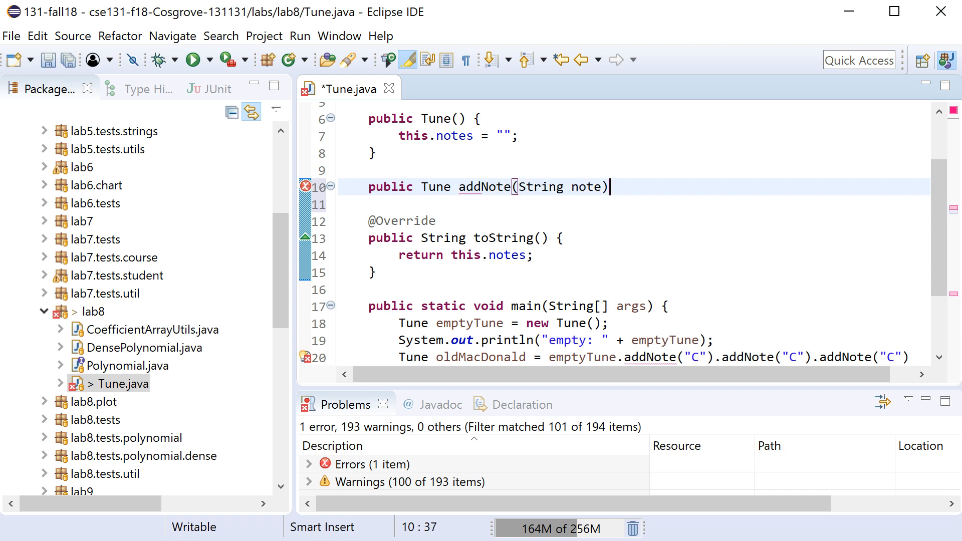
text({)
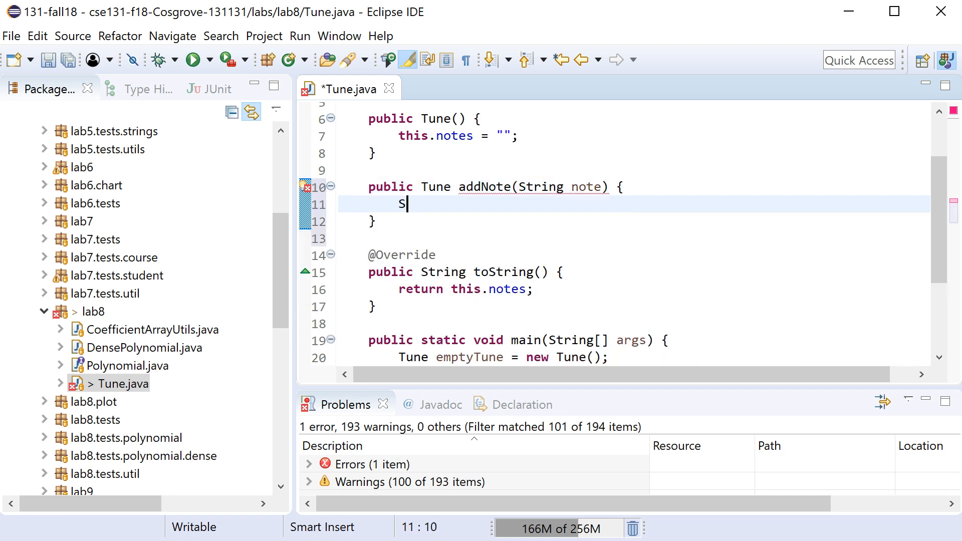
text(tring)
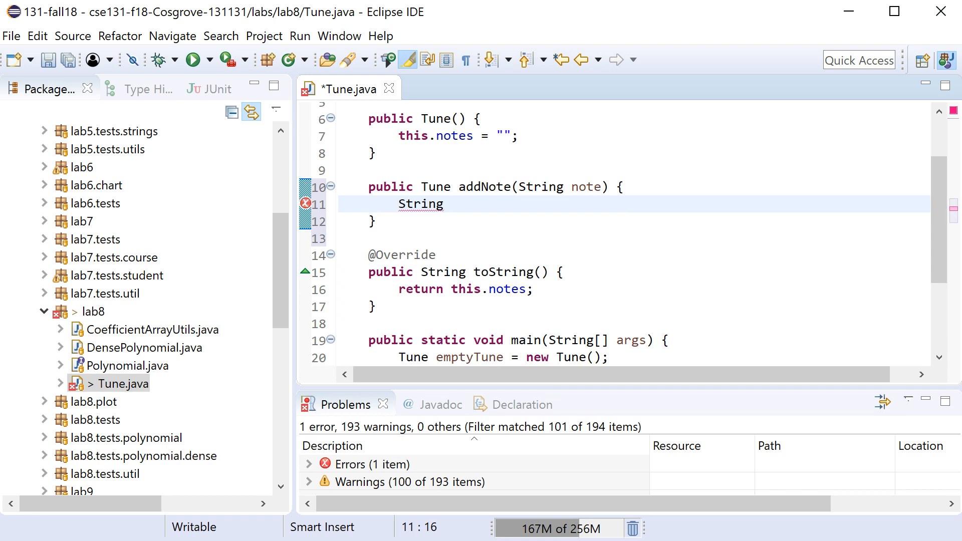
text(no)
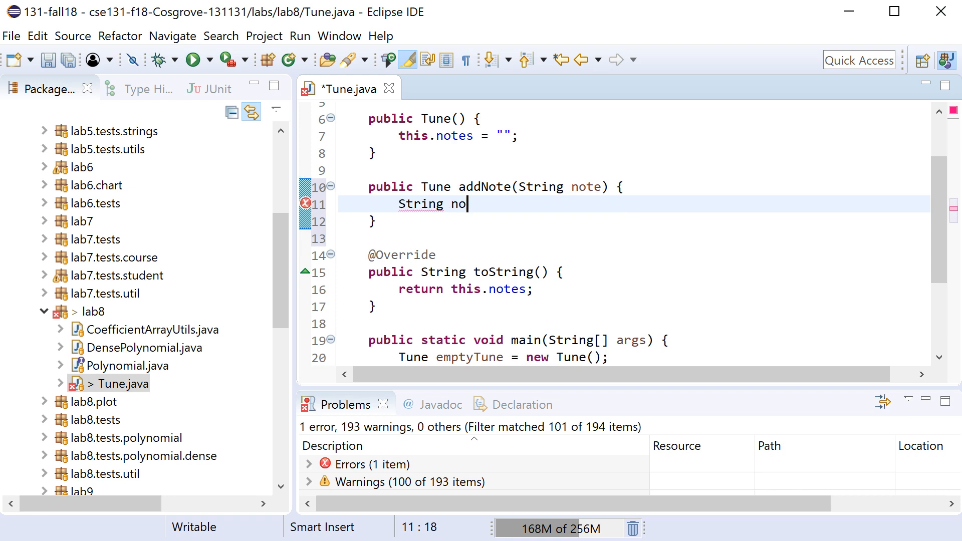
text(tesPrime)
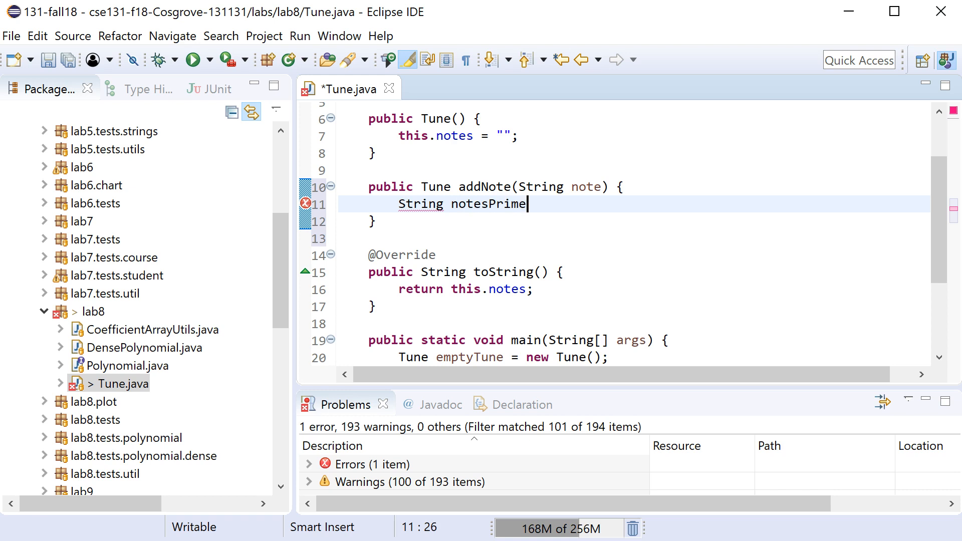
text(s)
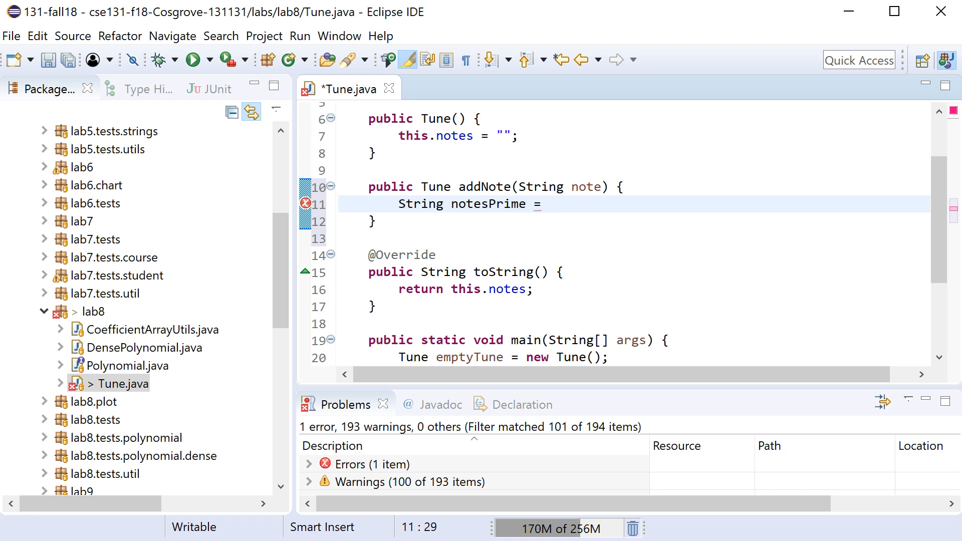
text(this.notes)
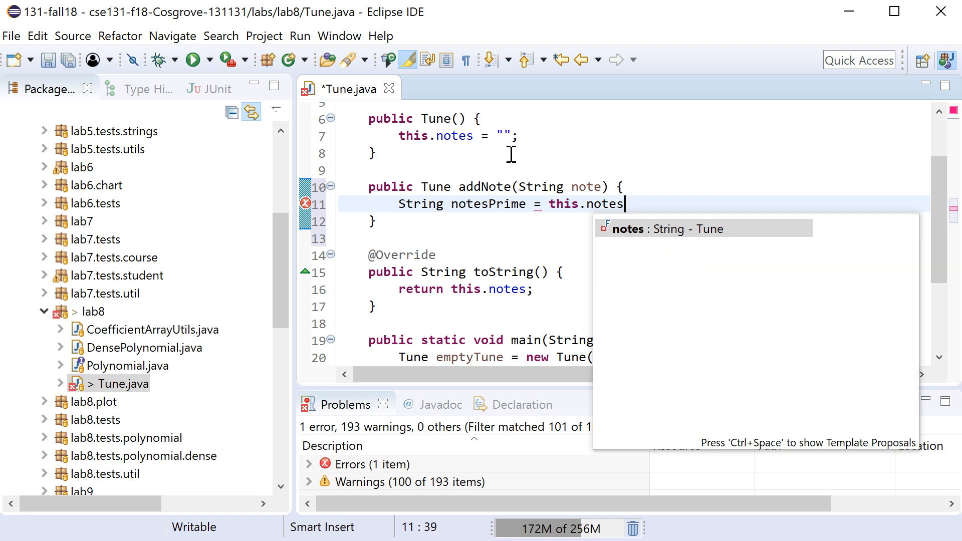
text(+ note + " ";)
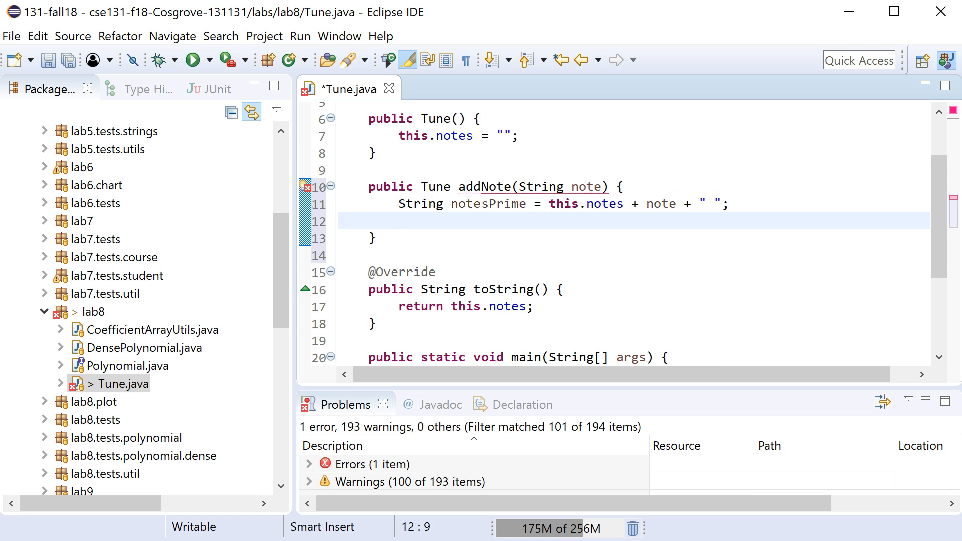
Step: Create a new Tune as tunesPrime, assign its notes, and return it
text(Tune tu)
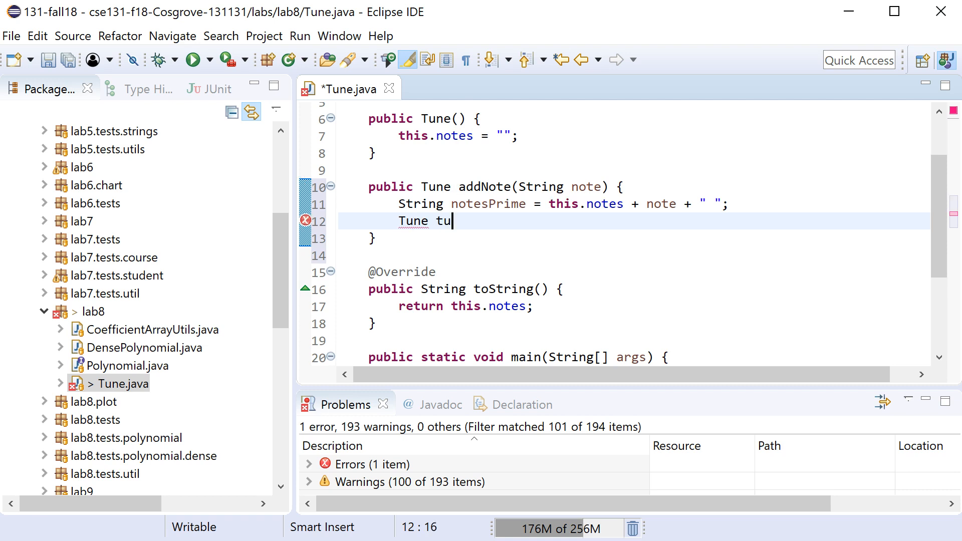
text(nesPrime =)
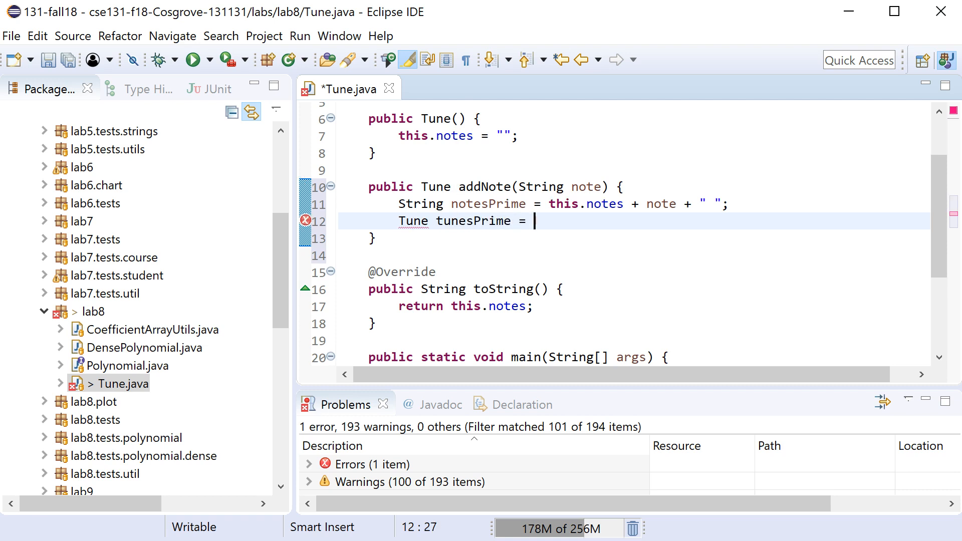
text(new T)
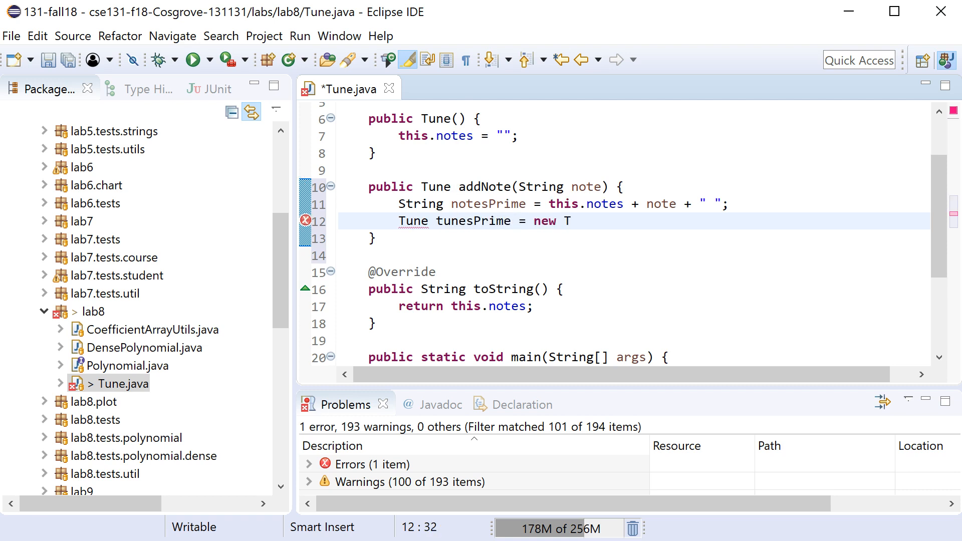
text(unes)
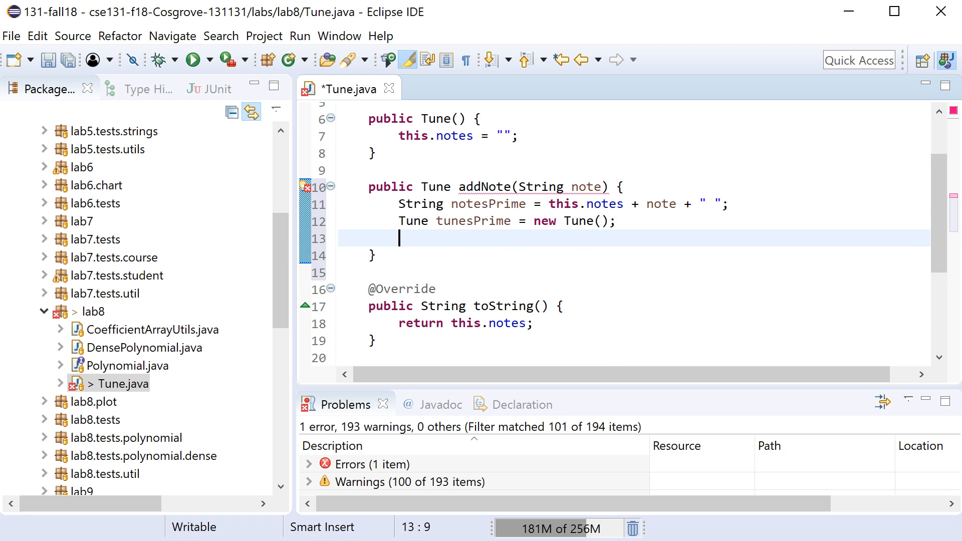
text(return)
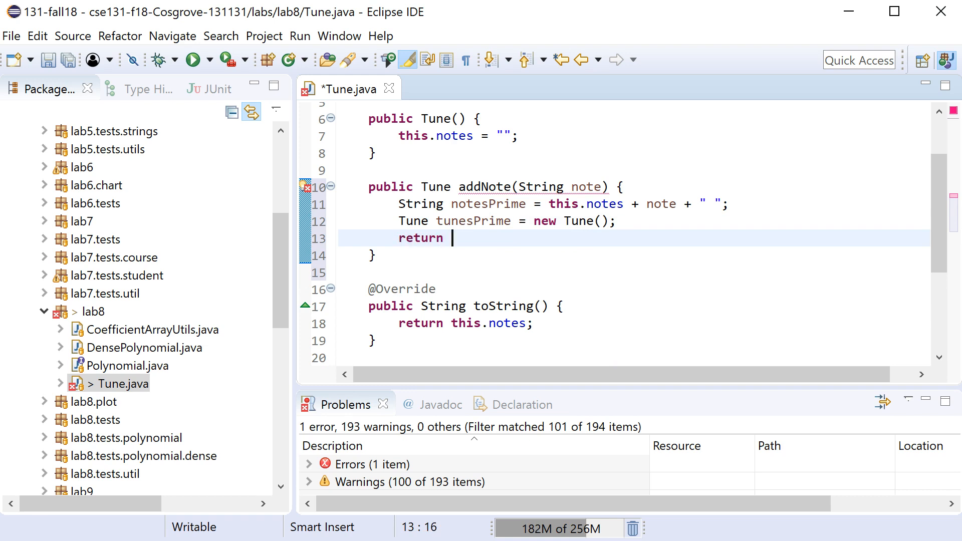
text(tunesPrime;)
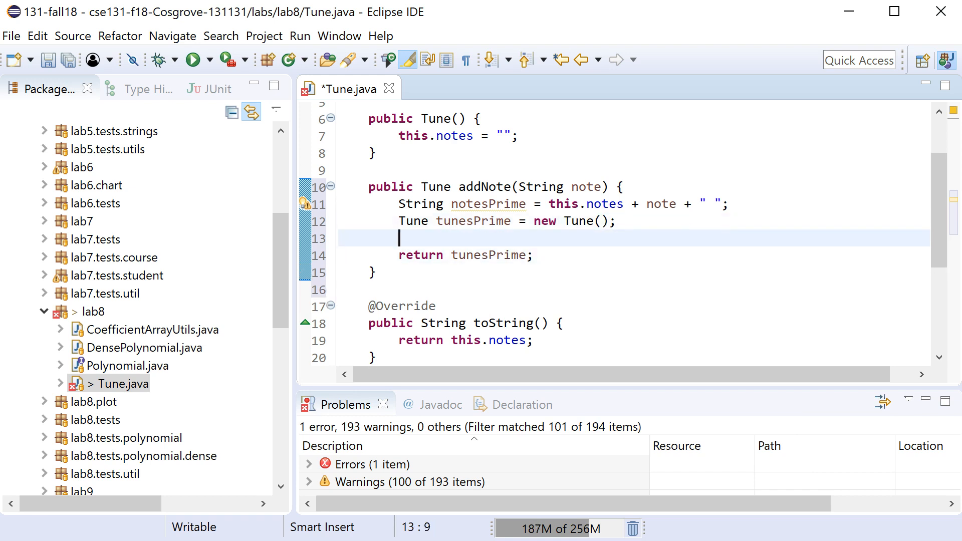
text(tunesP)
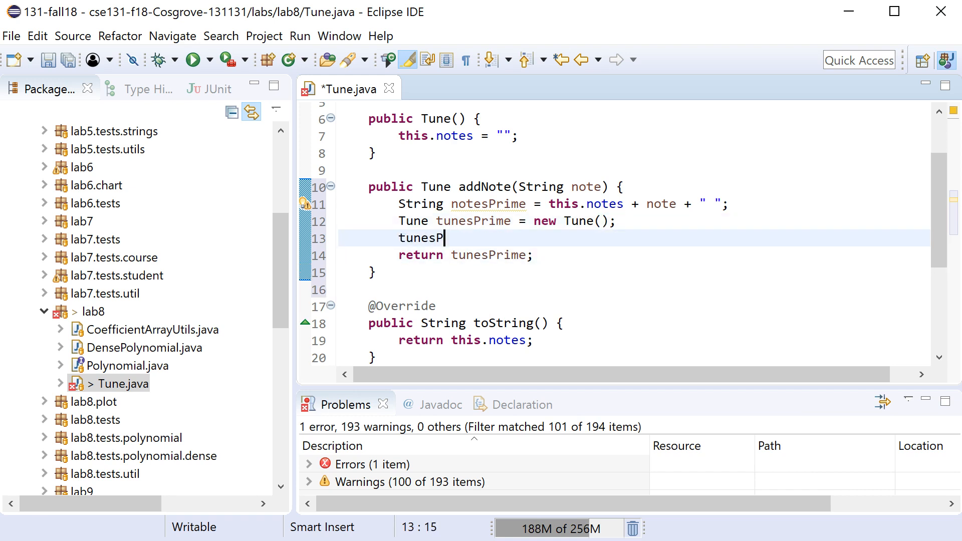
text(rime.notes = notesPrime;)
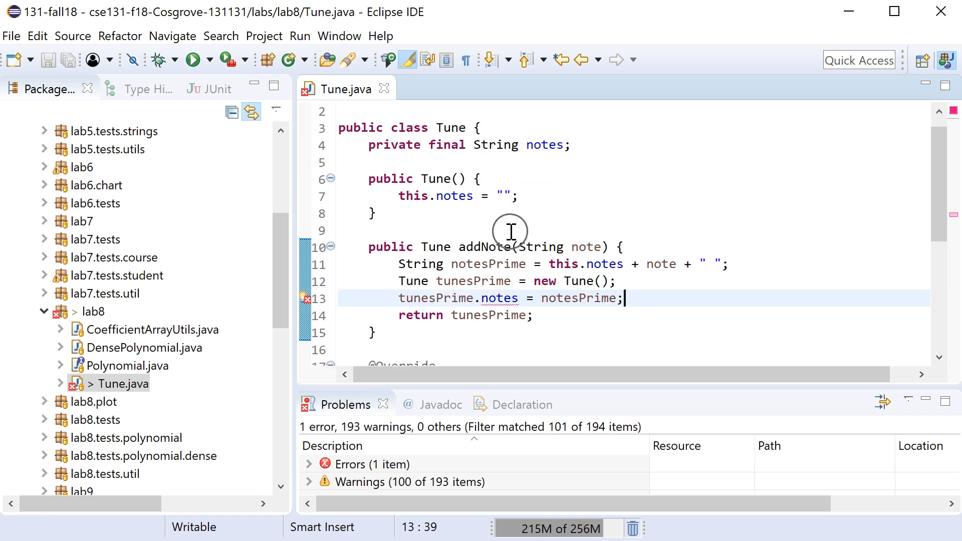
mouse_move(504, 216)
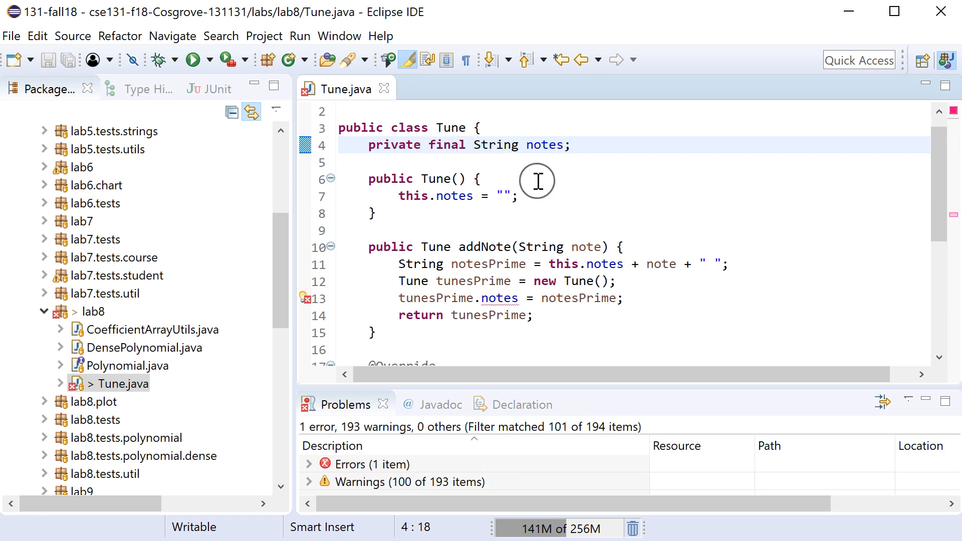
mouse_move(525, 275)
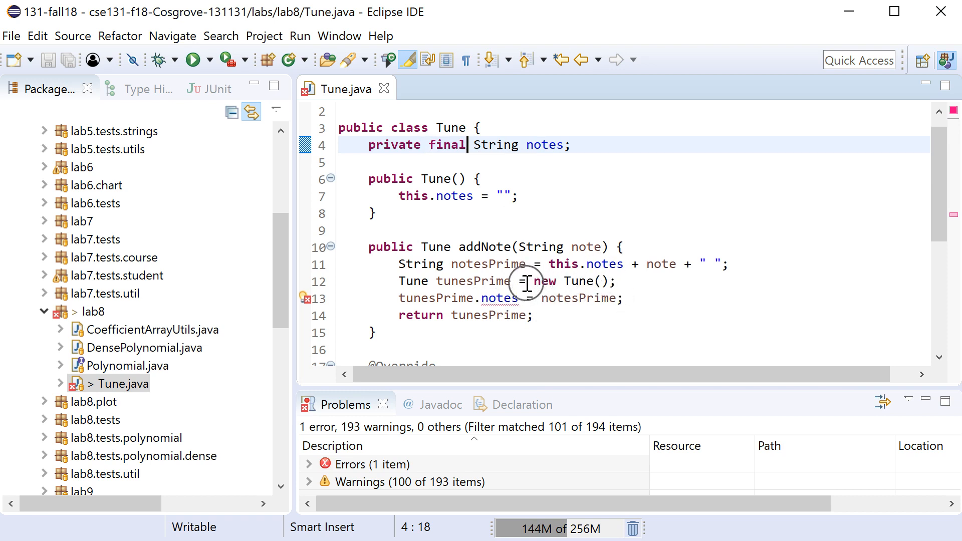
mouse_move(552, 291)
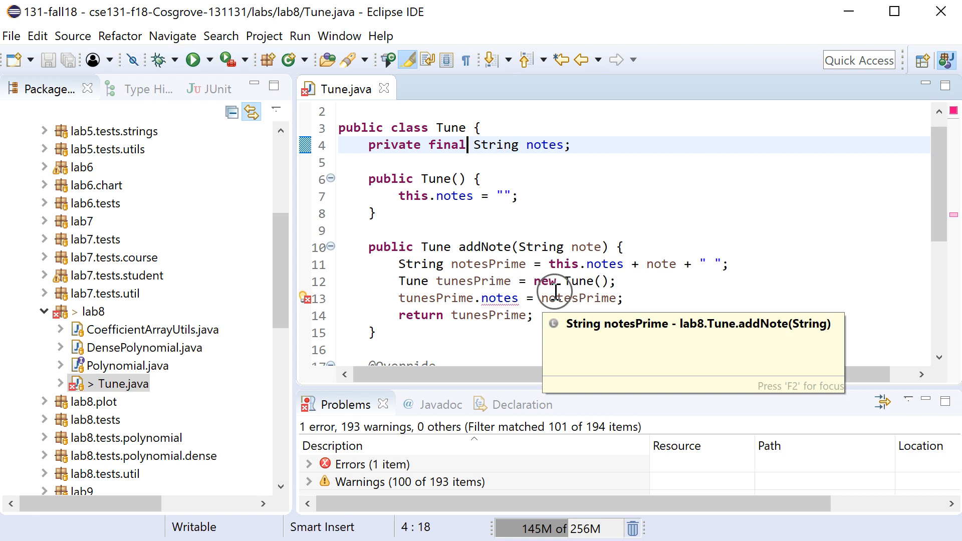
mouse_move(484, 282)
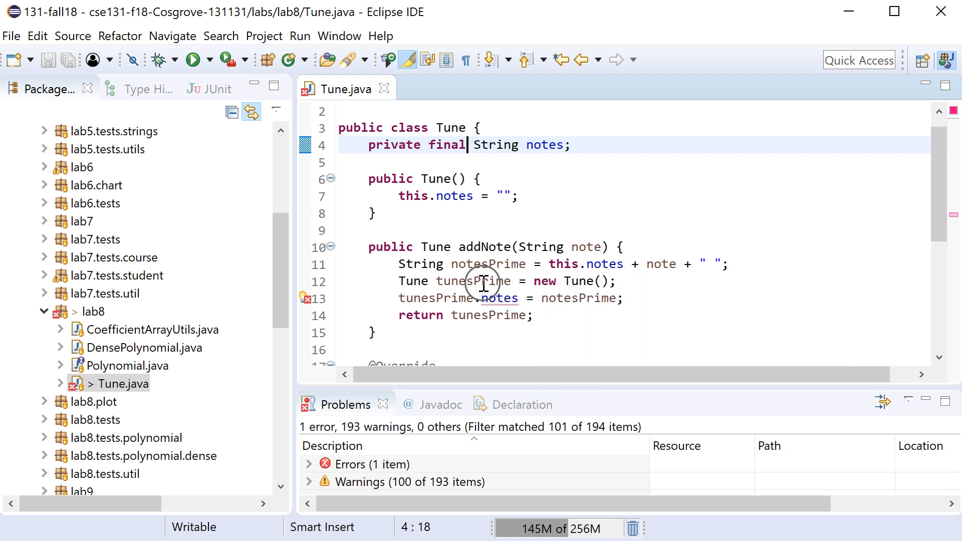
Step: Place the cursor after the no-argument Tune constructor's closing brace
click(518, 213)
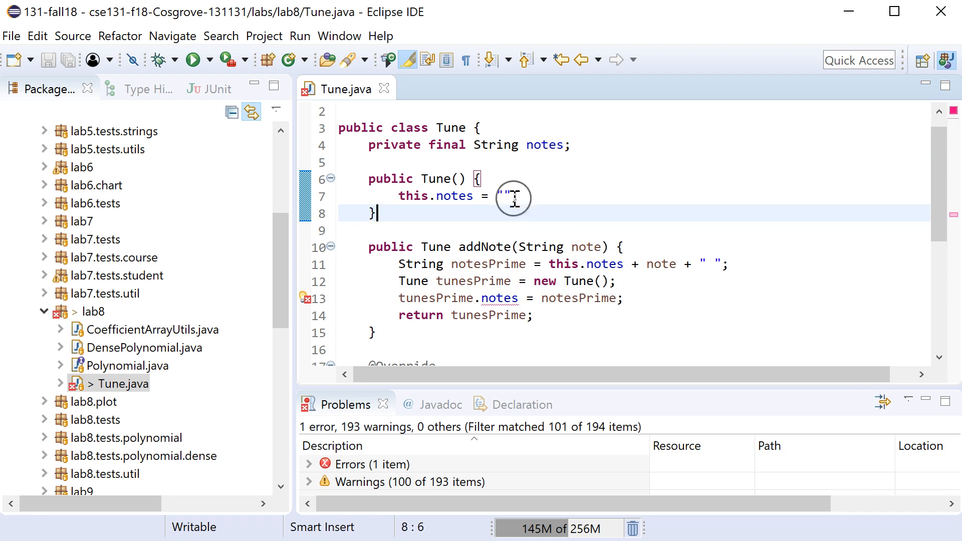
mouse_move(494, 141)
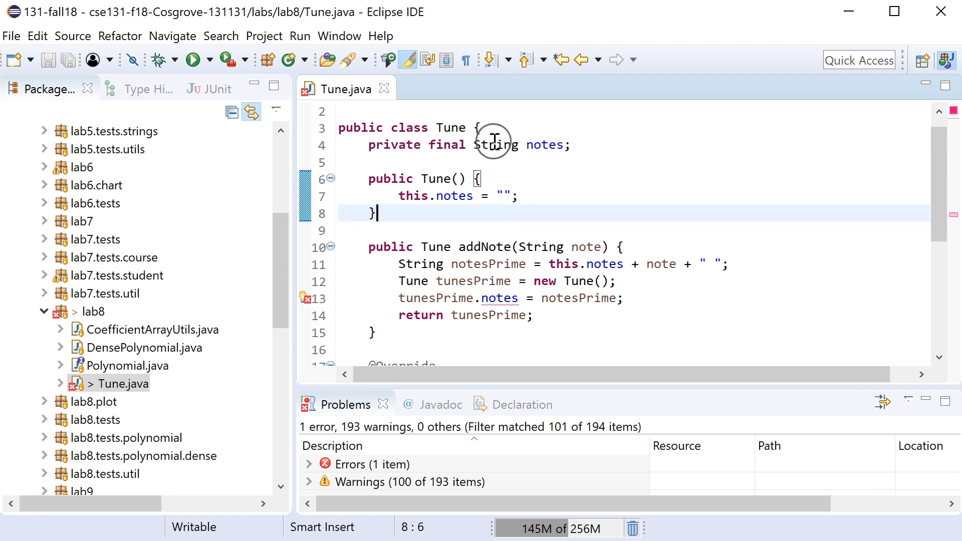
mouse_move(463, 193)
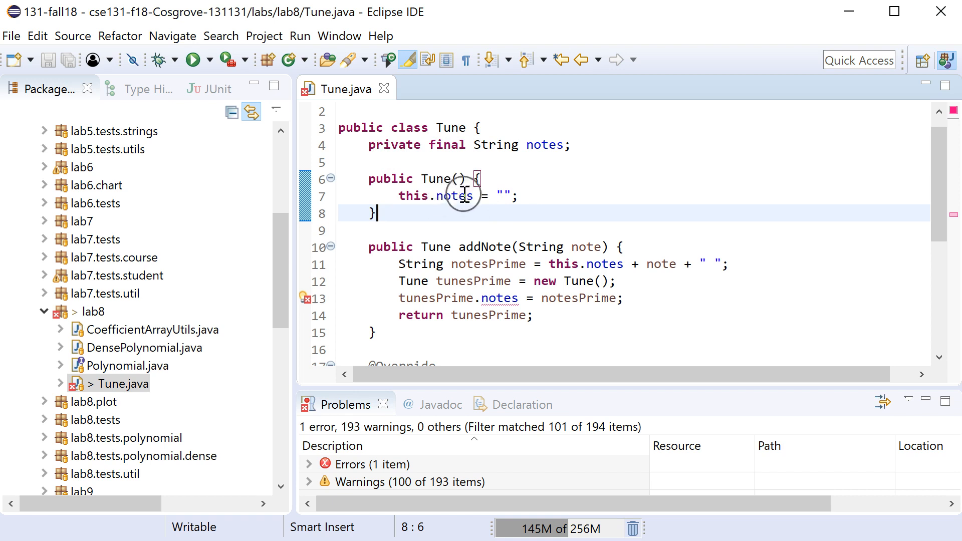
mouse_move(554, 152)
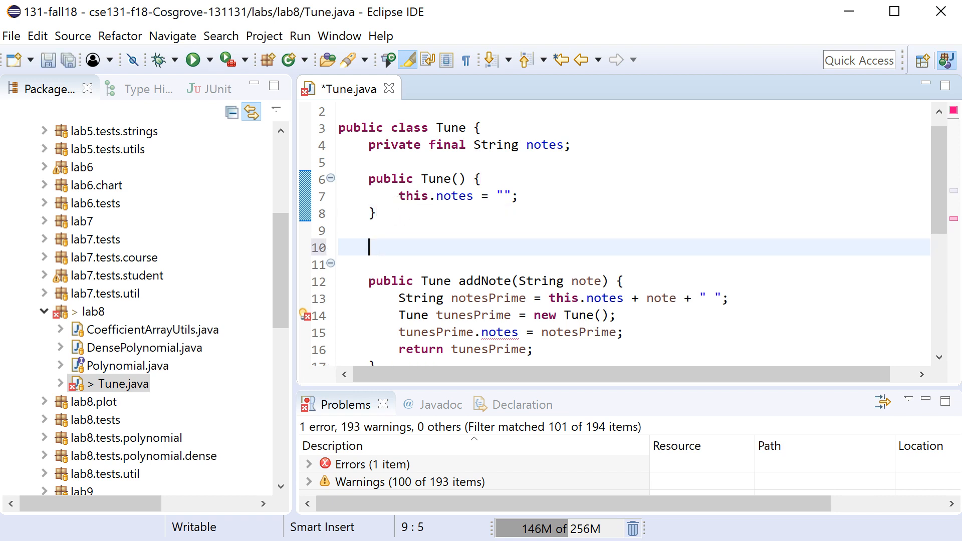
Step: Add a private Tune(String notes) constructor and build addNote's new Tune from notesPrime
text(priav)
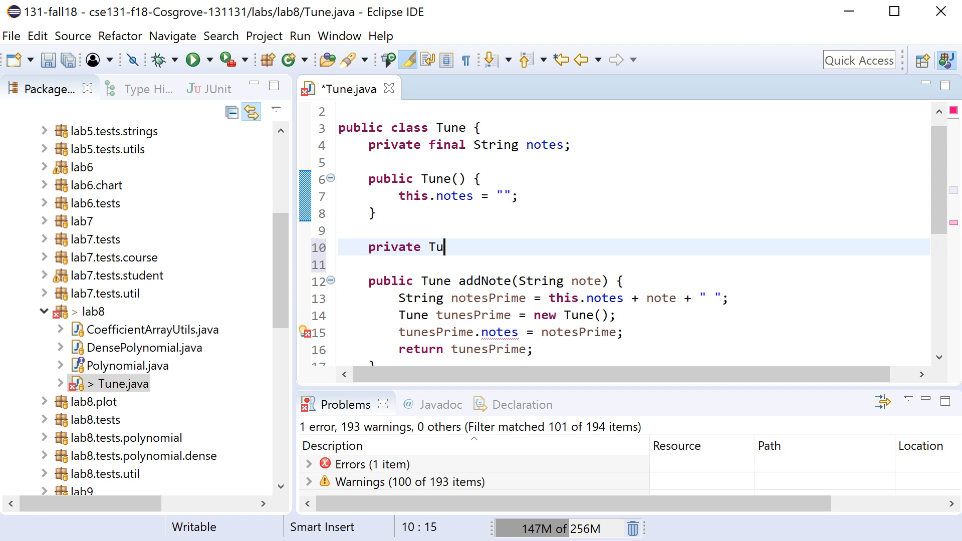
text(ne())
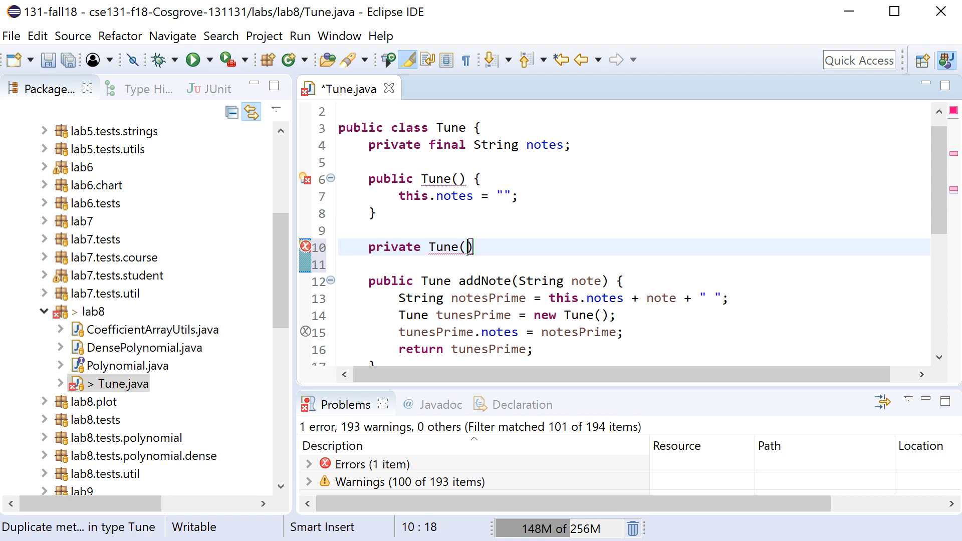
text(String)
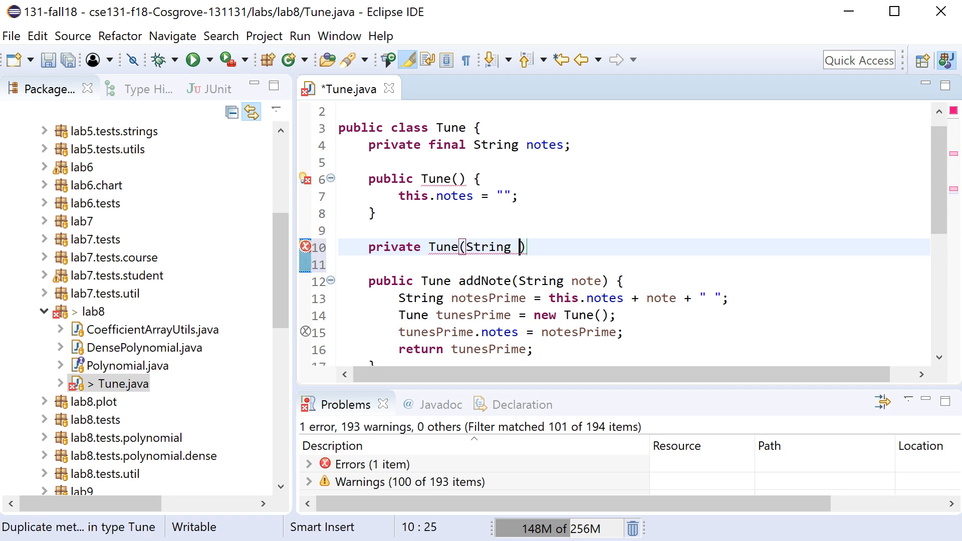
text(notes)
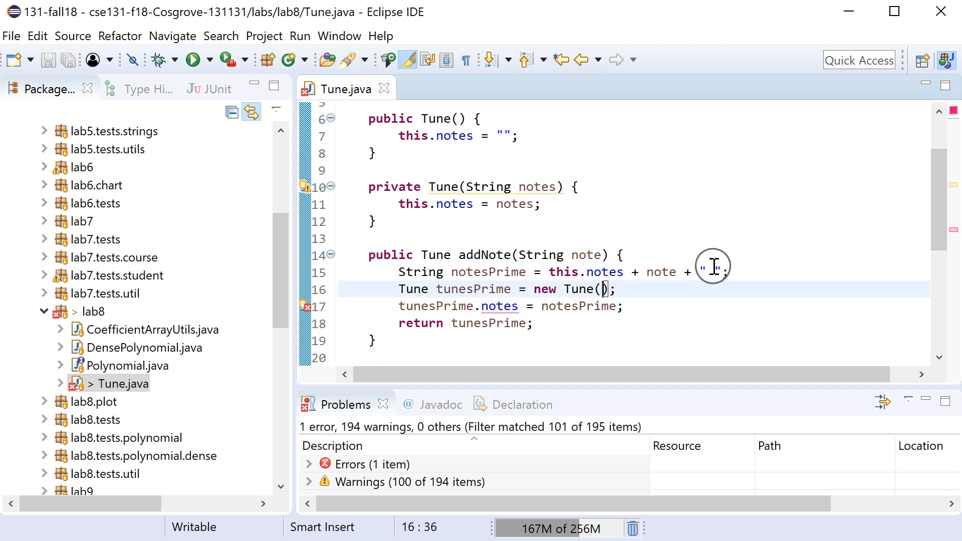
text(notesPrime)
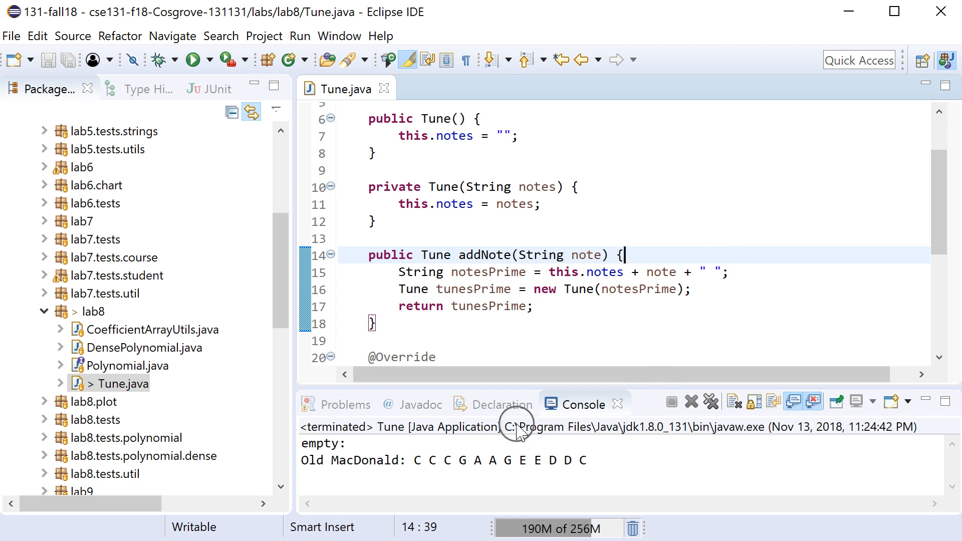
mouse_move(626, 339)
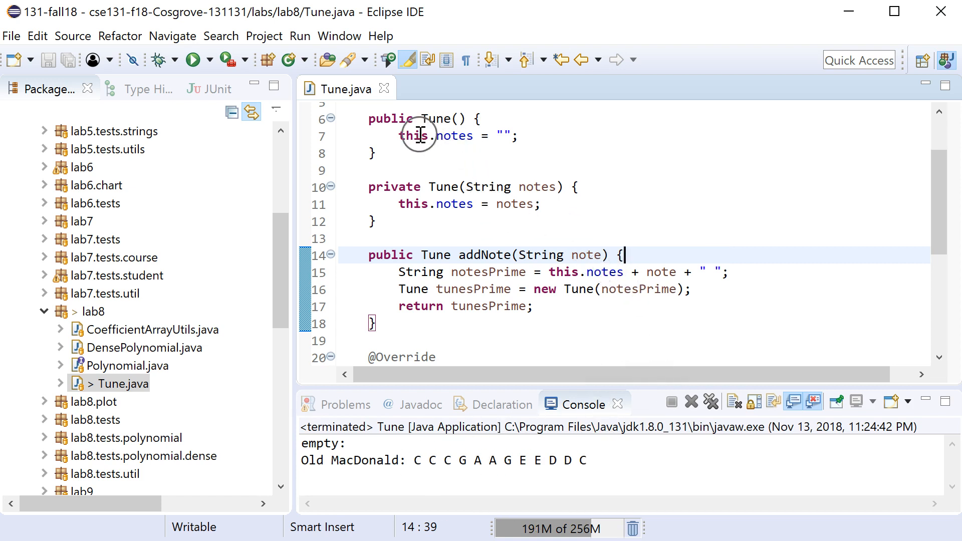
Step: Replace this.notes = "" in public Tune() with this("") to chain constructors
scroll(down, 3)
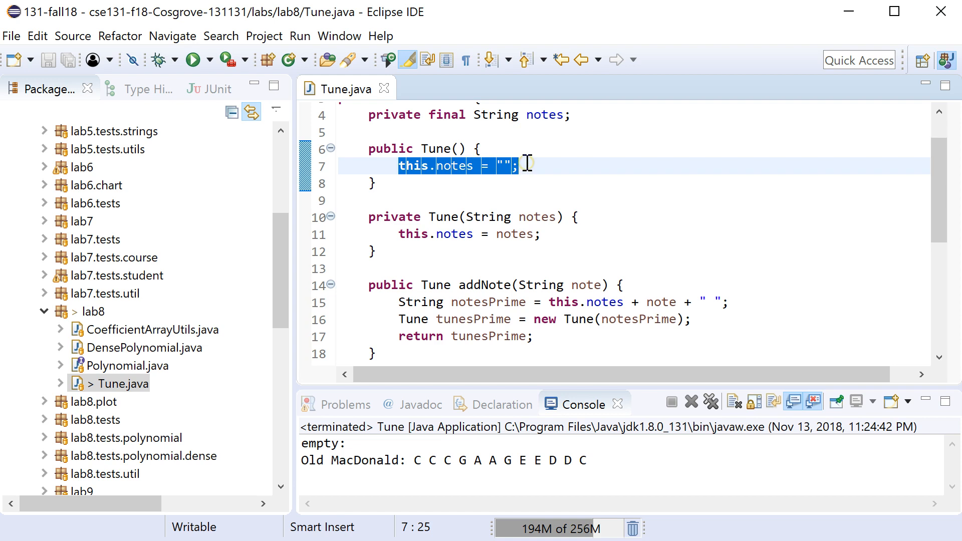
click(510, 165)
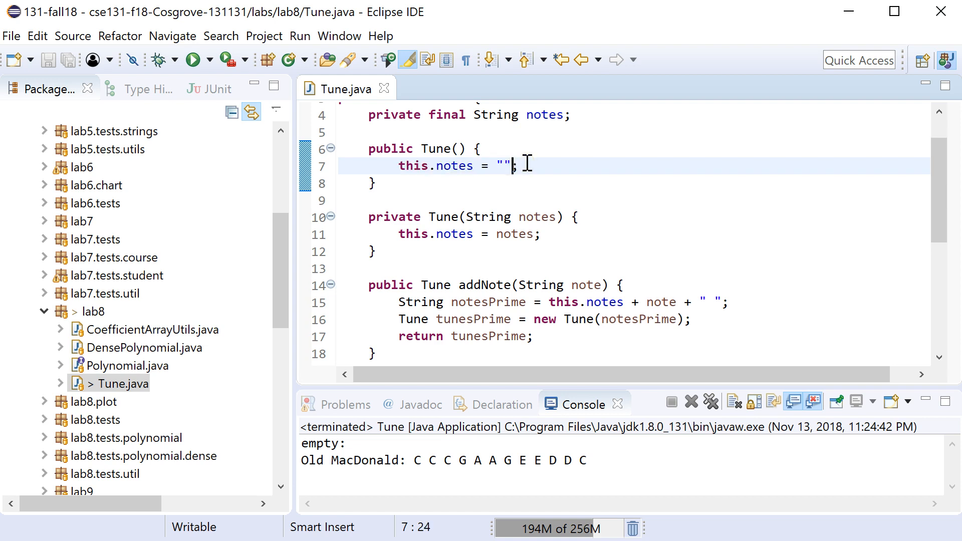
click(429, 166)
text(( ""))
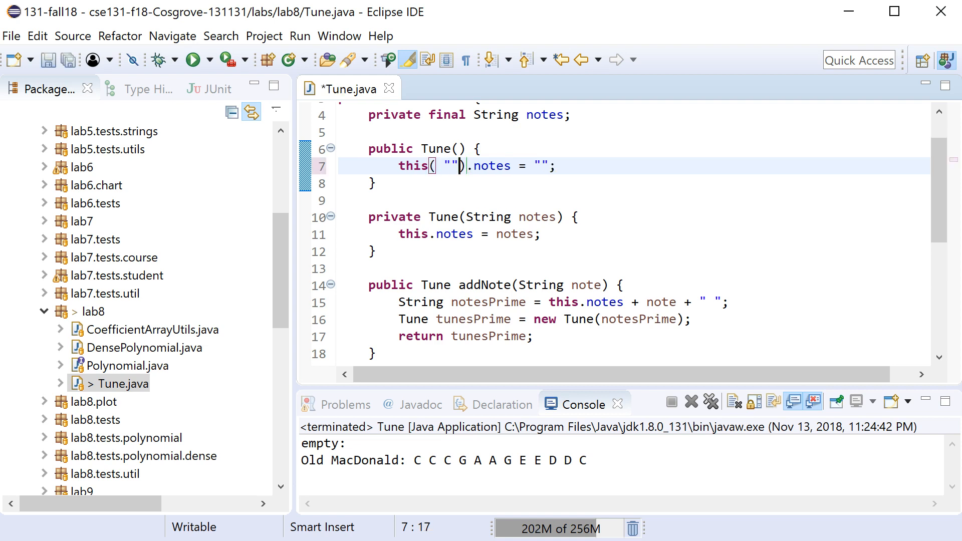
key(Backspace)
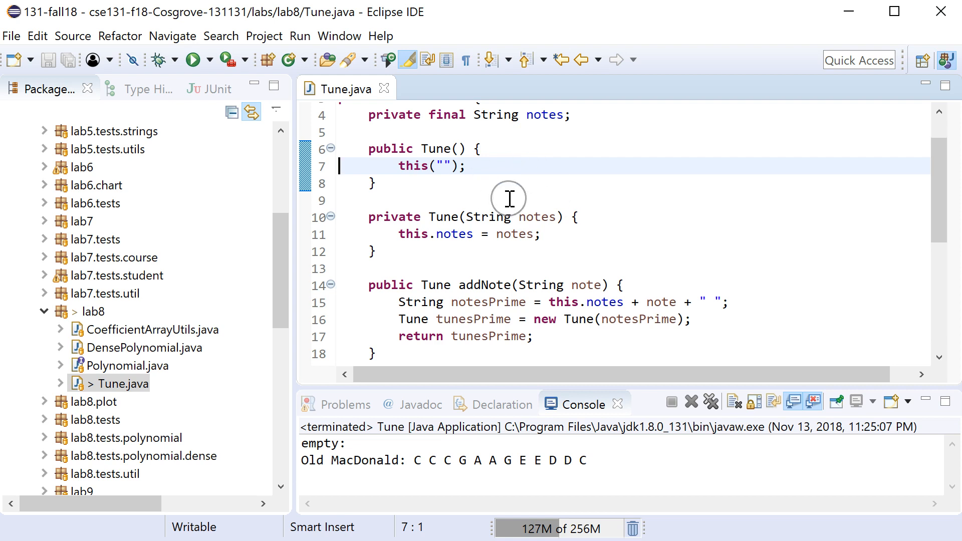
mouse_move(486, 142)
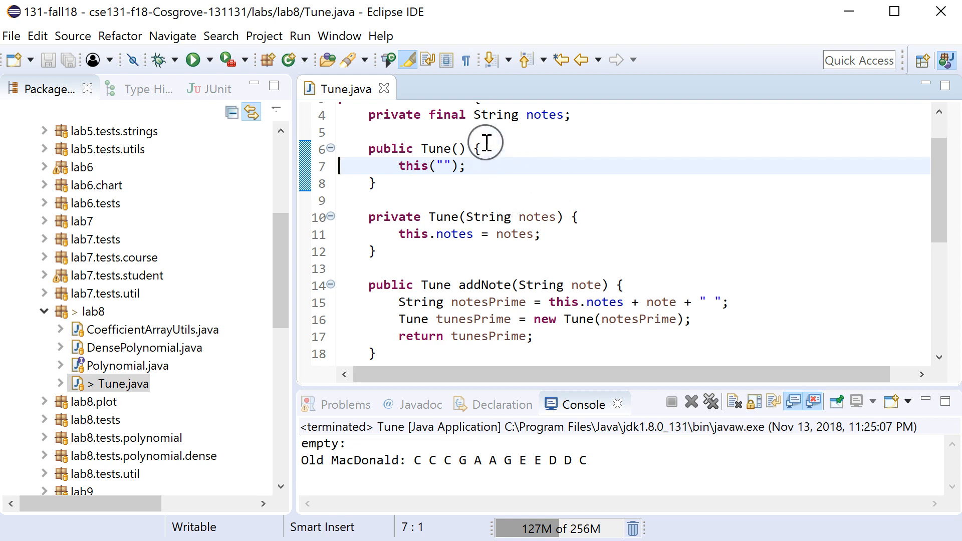
mouse_move(465, 117)
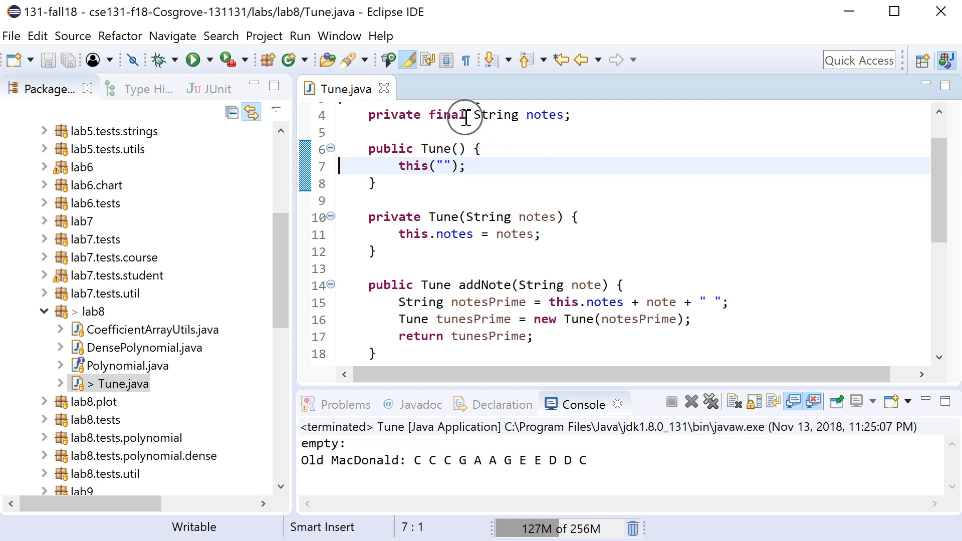
mouse_move(441, 182)
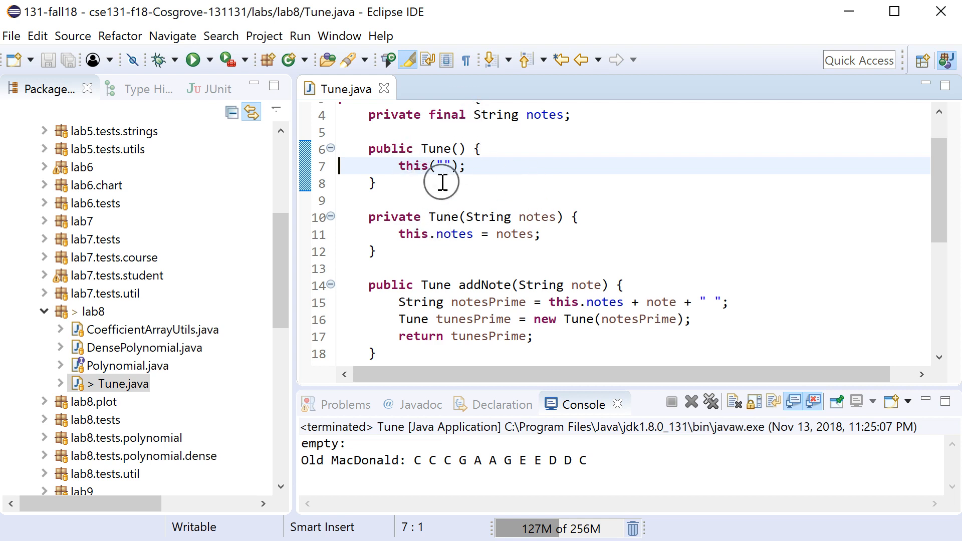
mouse_move(441, 181)
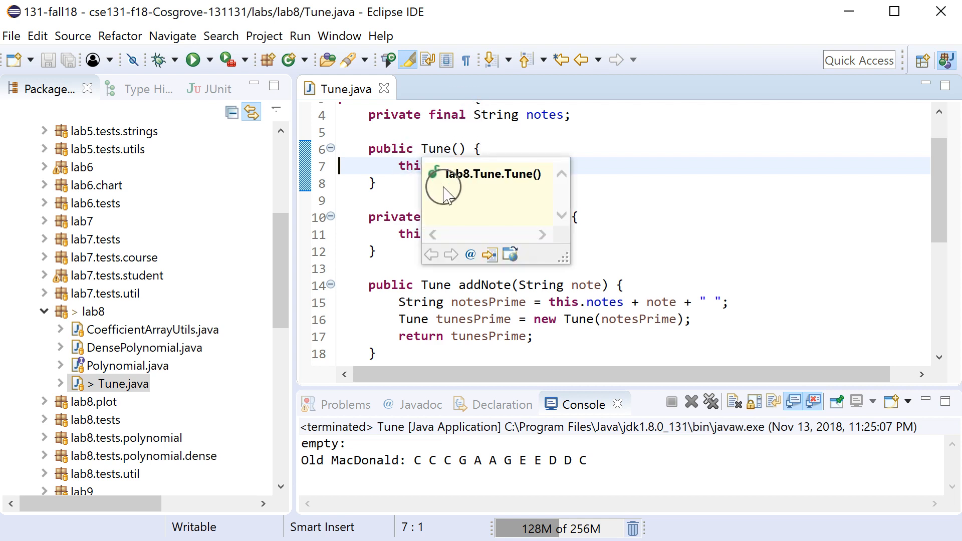